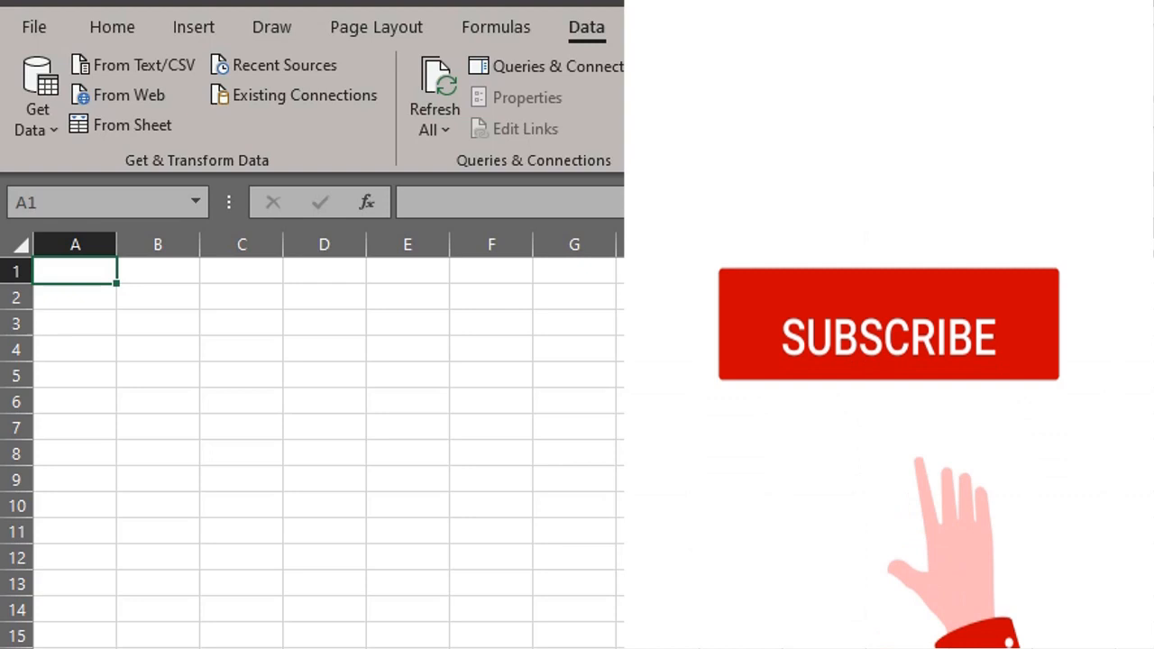
Launch the Power Query Editor from the Data ribbon's Get Data list
click(887, 325)
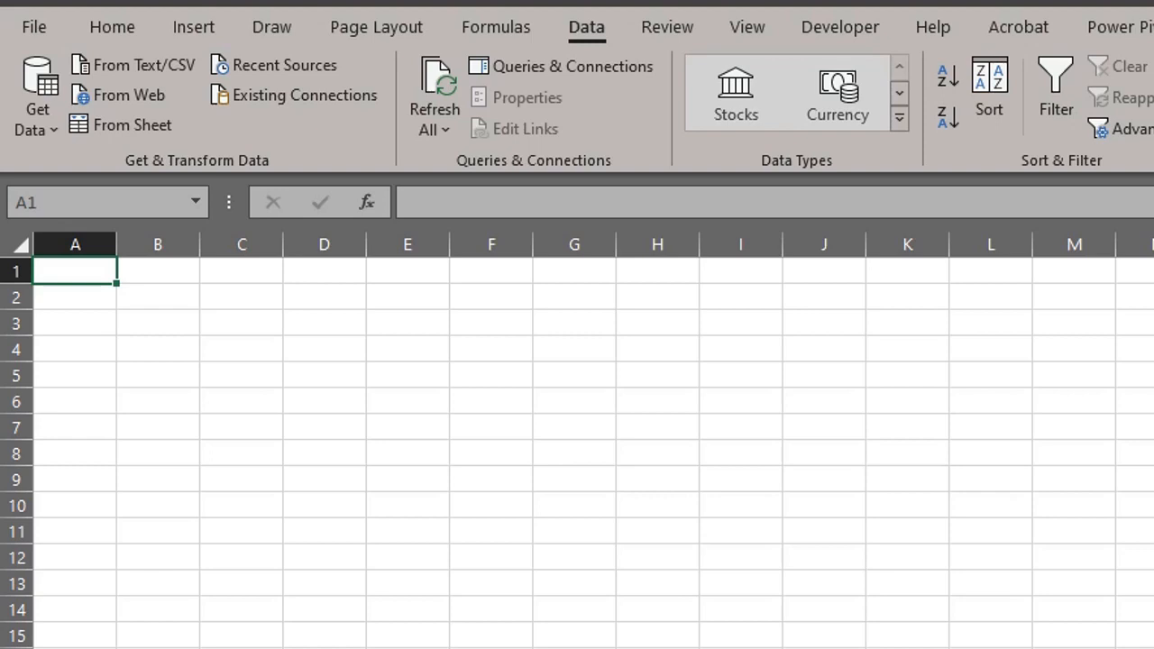
mouse_move(83, 191)
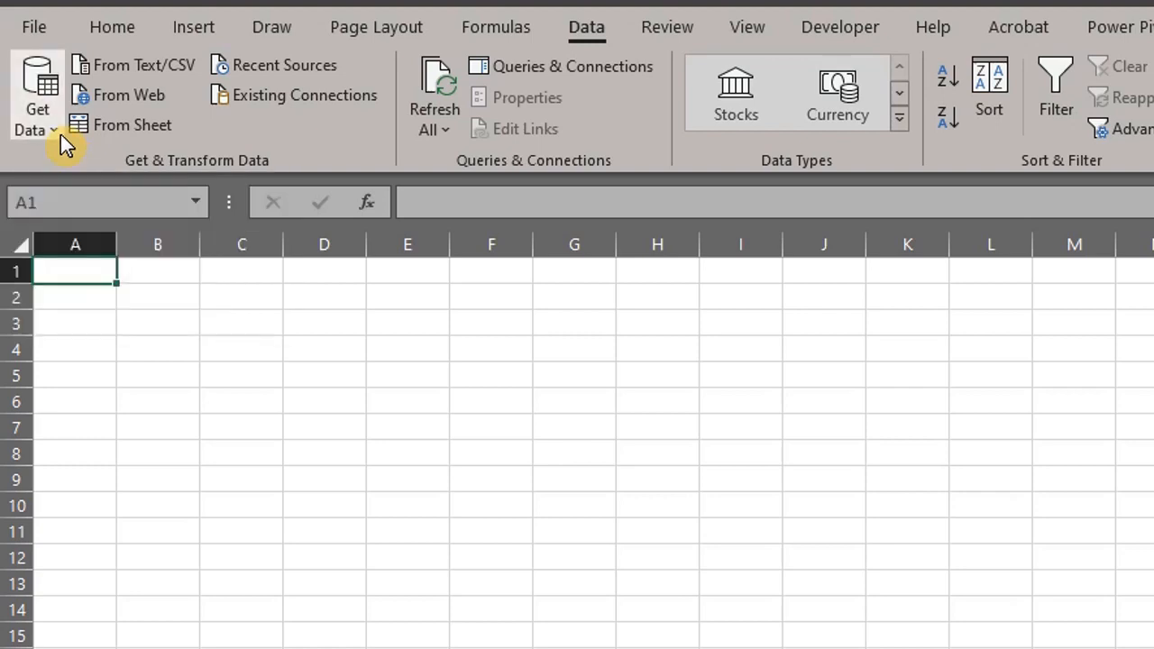
click(35, 108)
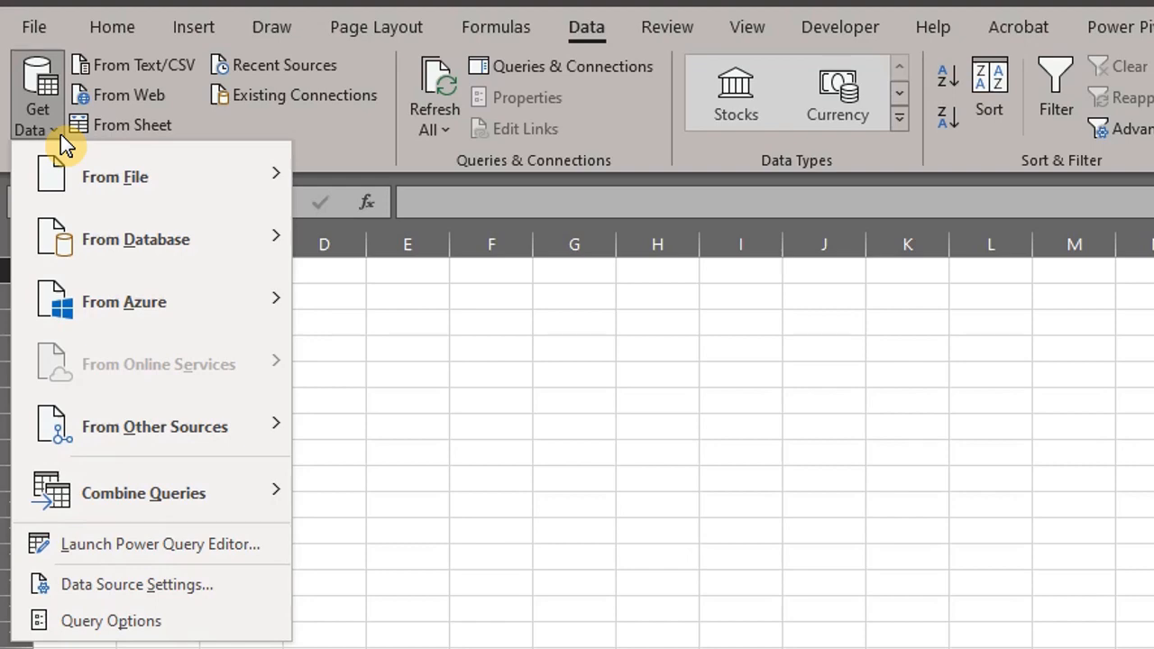
mouse_move(267, 545)
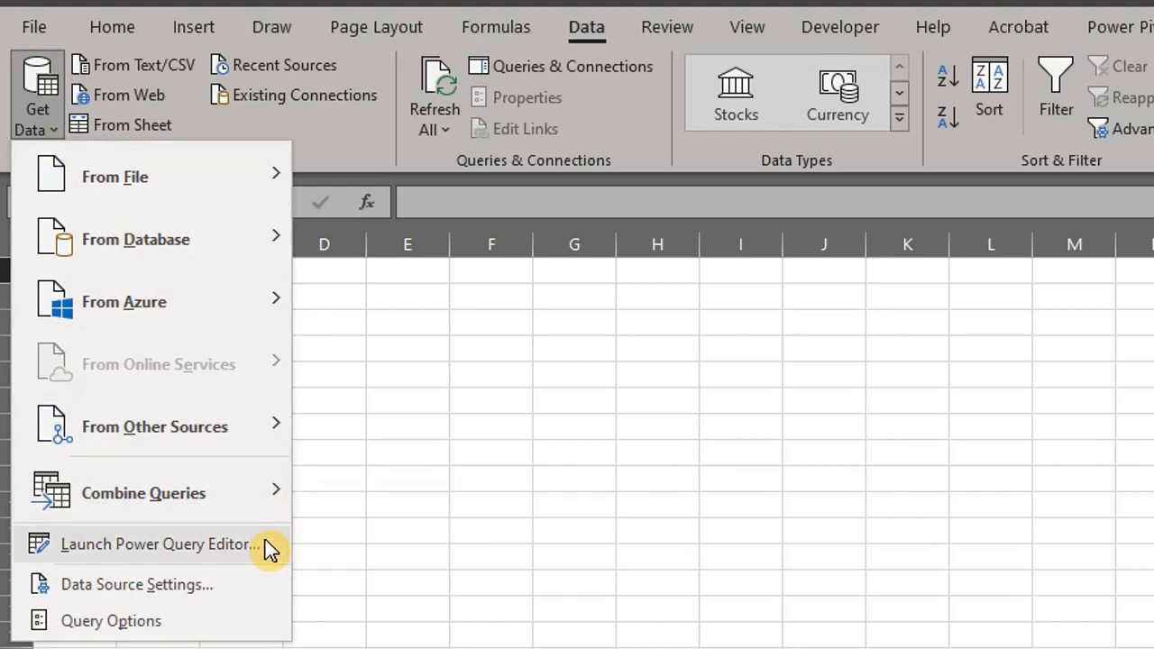
click(159, 545)
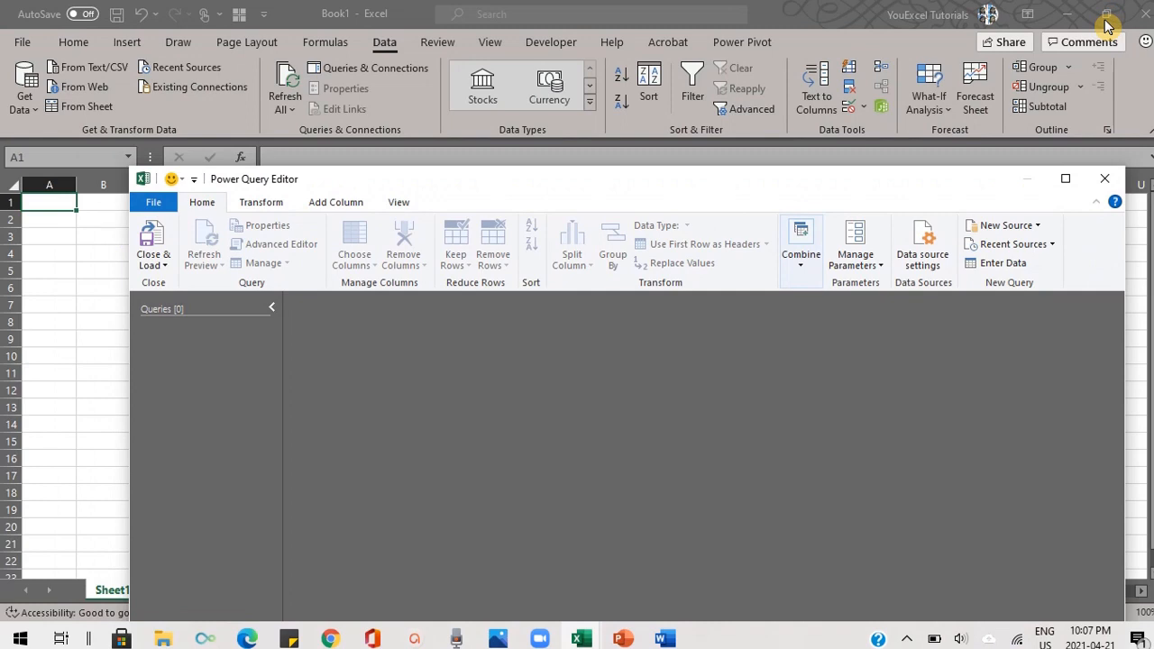
mouse_move(1010, 351)
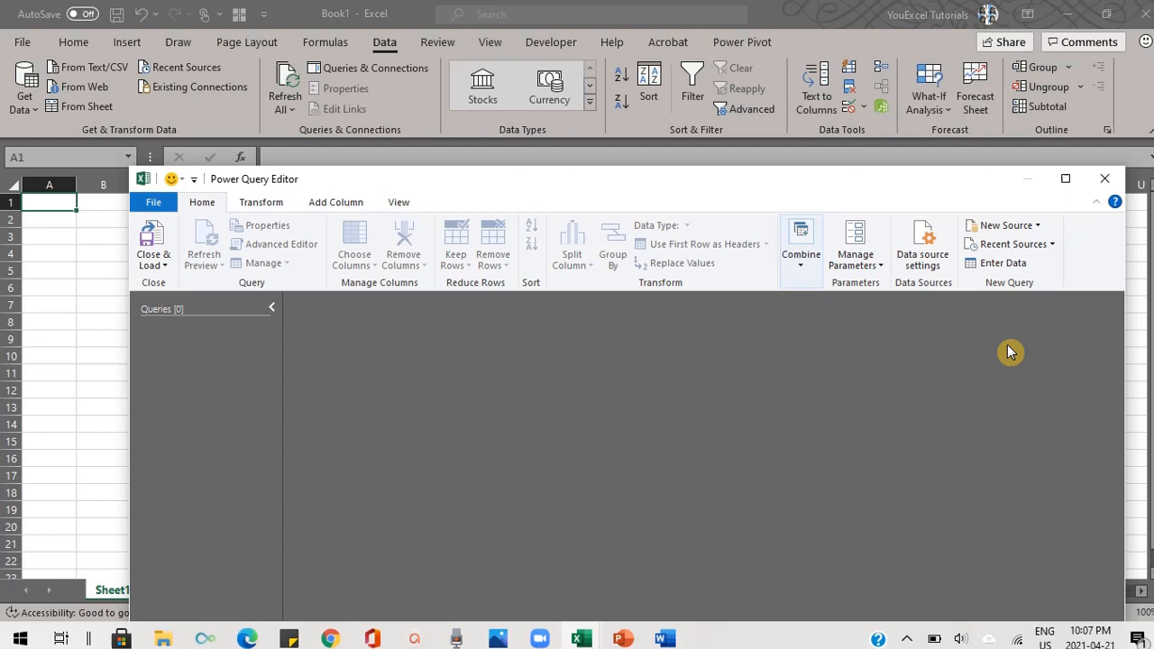
mouse_move(1032, 310)
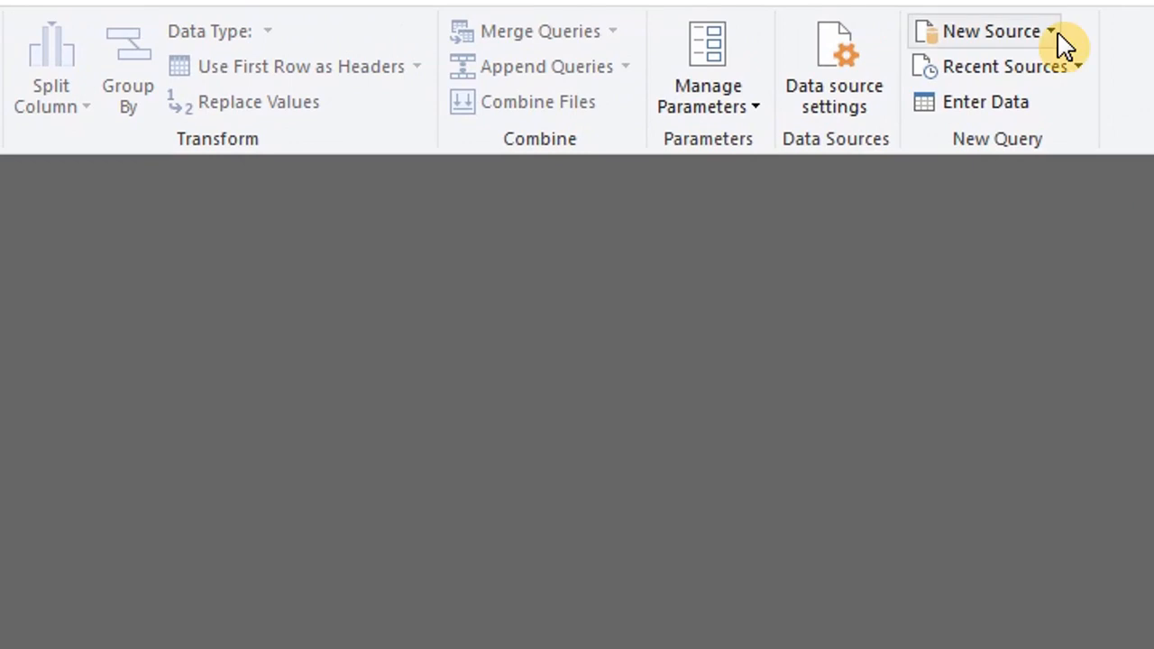
Pick the Master Data workbook as a new source and tick Agent and Product for multi-table import
click(988, 30)
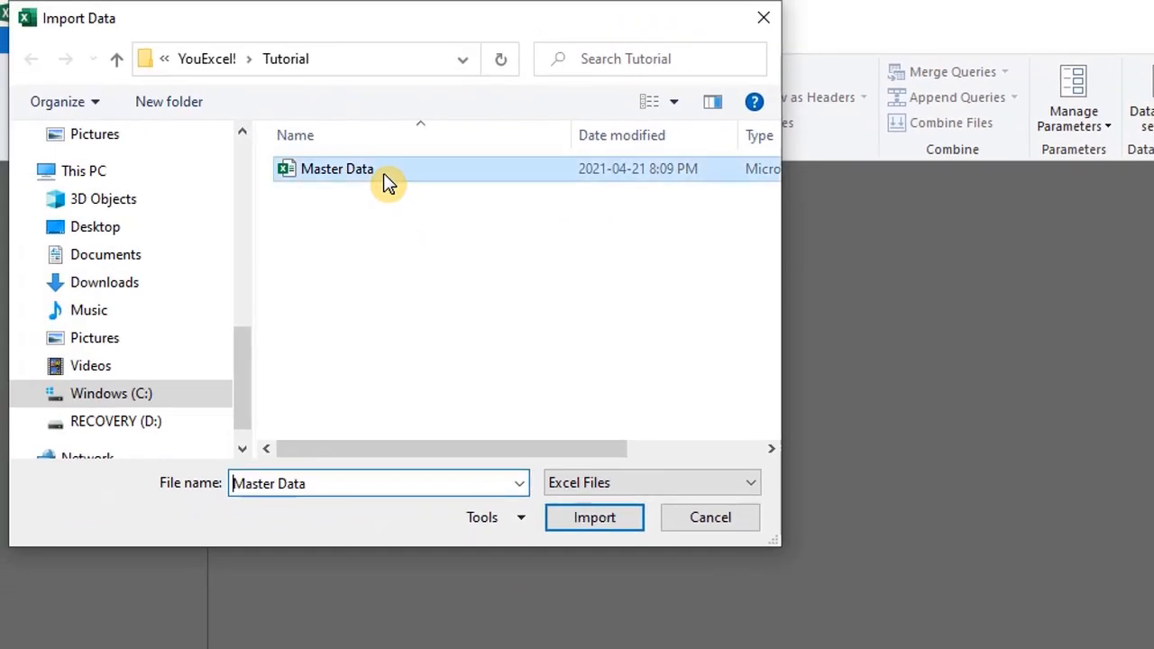
click(595, 515)
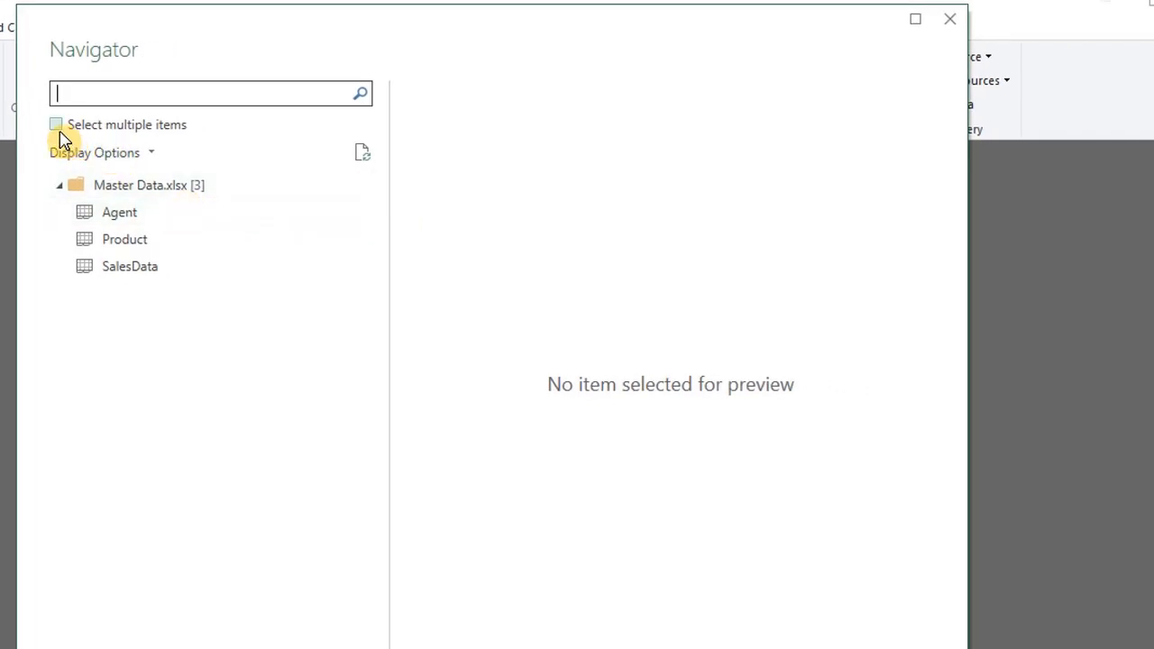
click(56, 125)
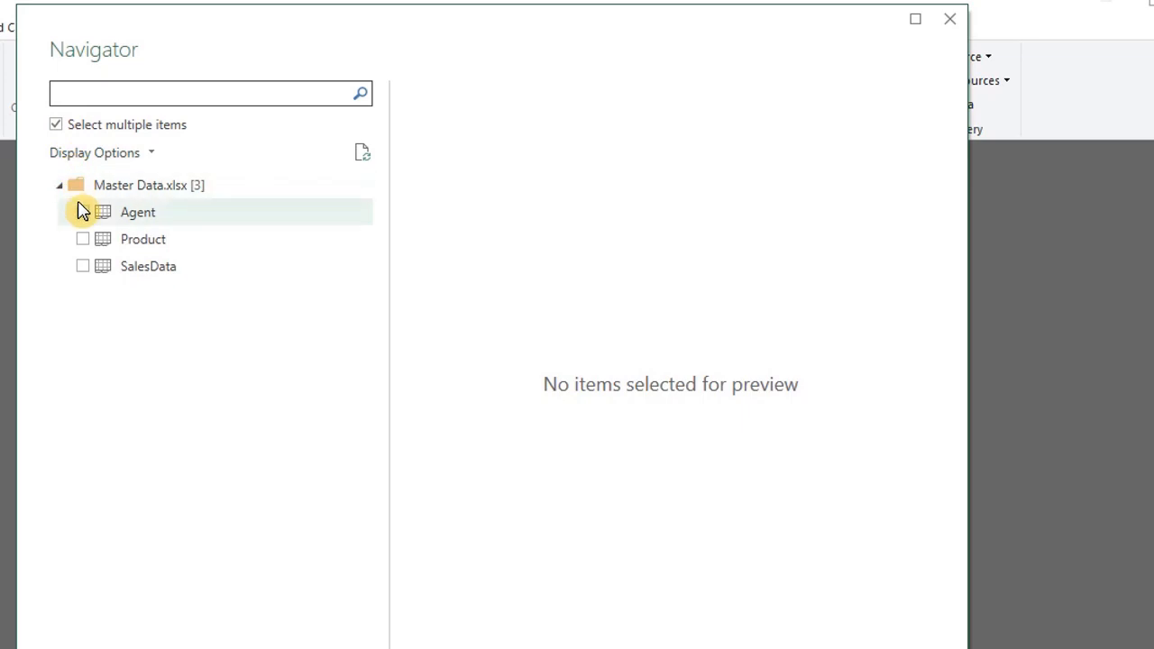
click(83, 213)
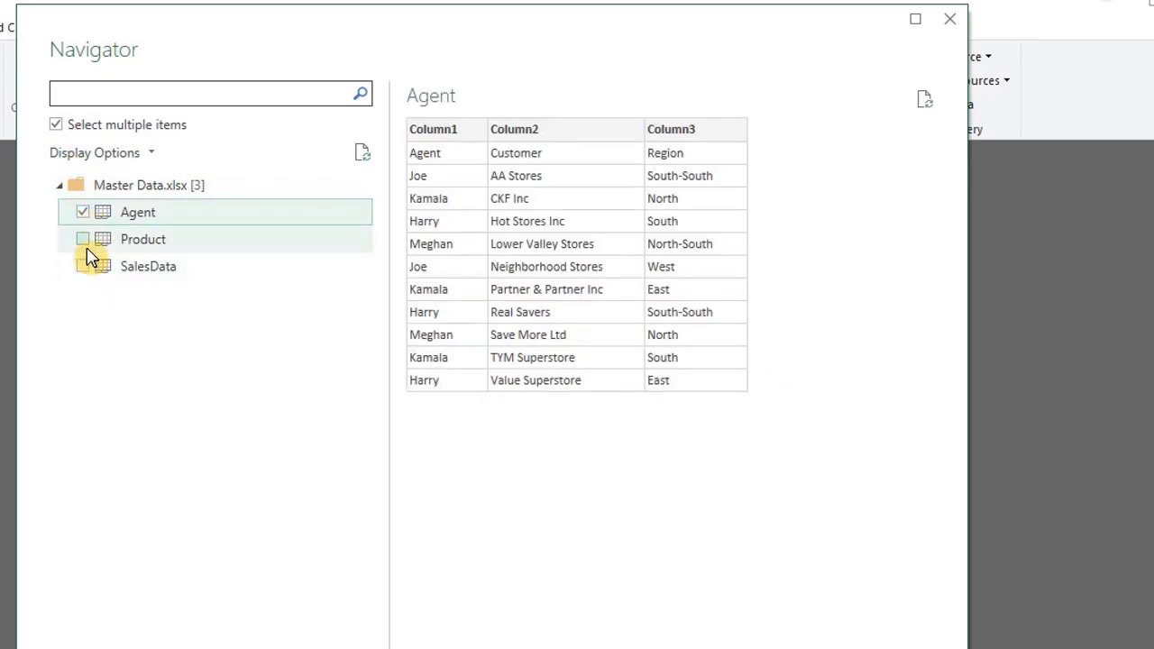
click(143, 238)
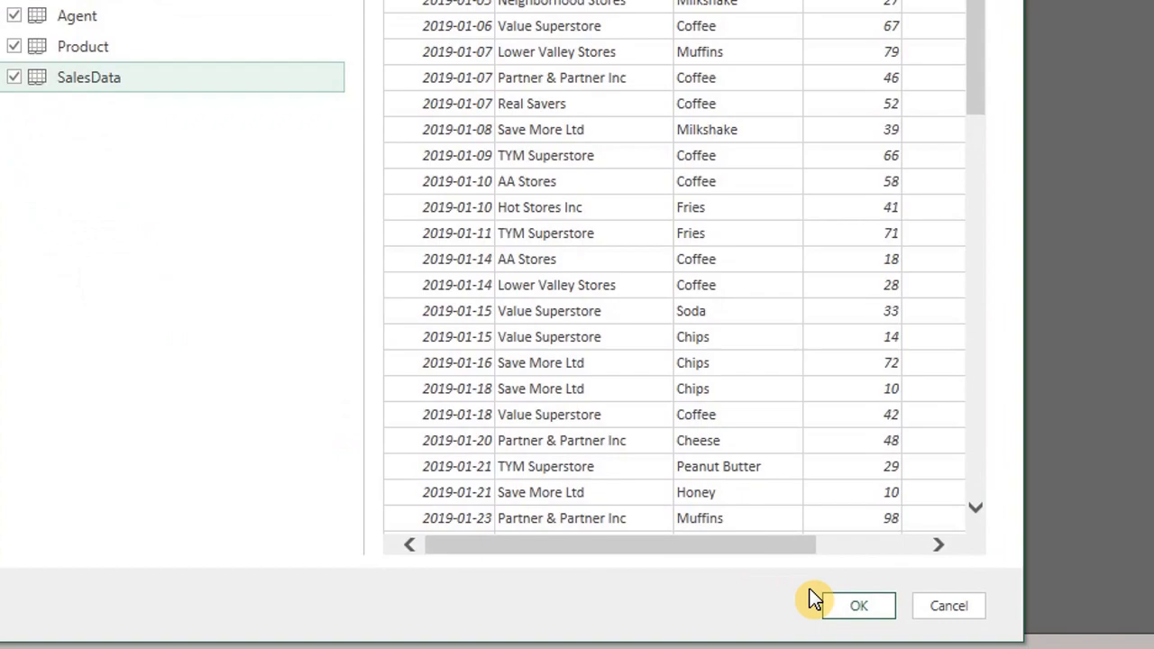
Load the selected tables as Agent, Product and SalesData queries
click(859, 606)
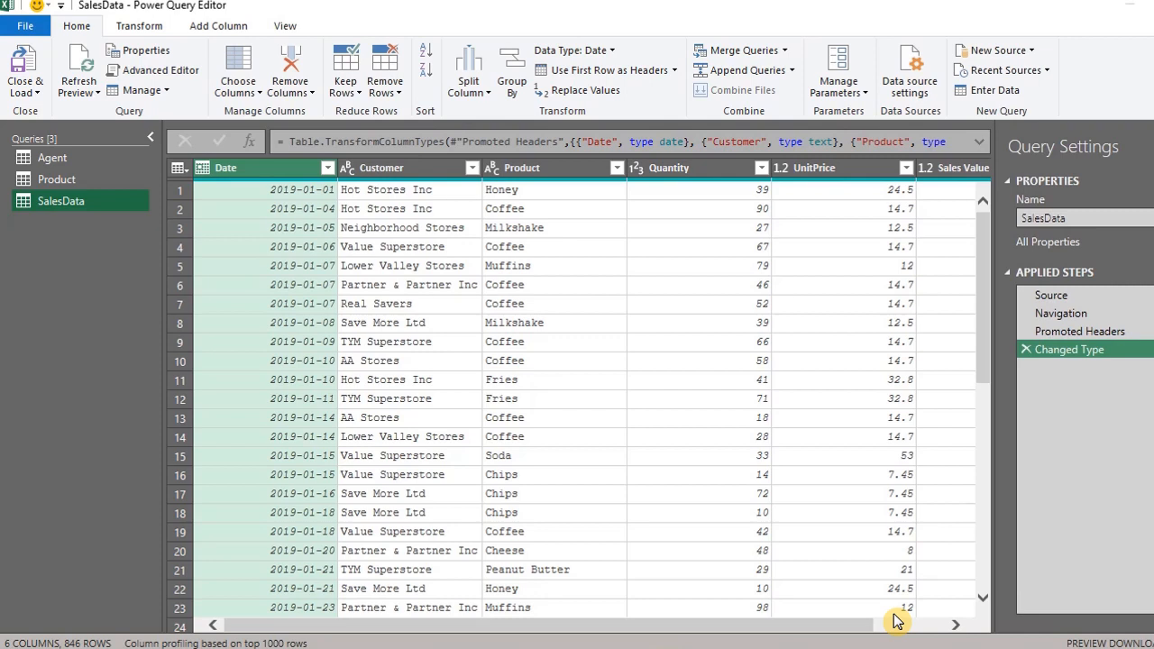
mouse_move(1091, 397)
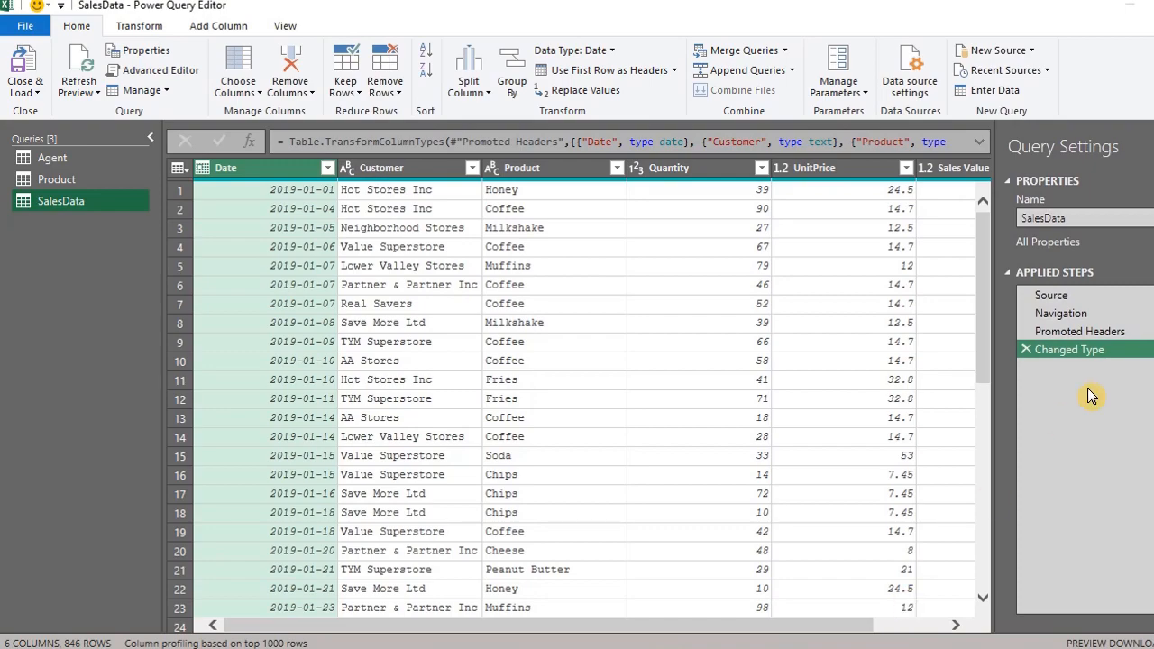
mouse_move(1146, 235)
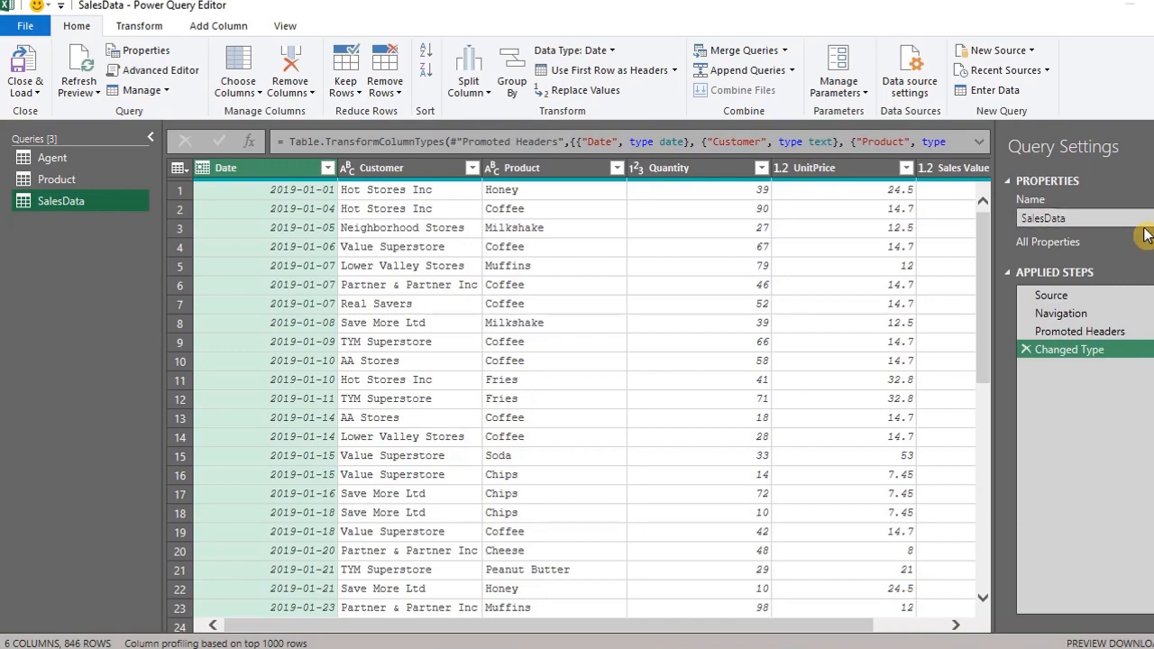
click(1082, 9)
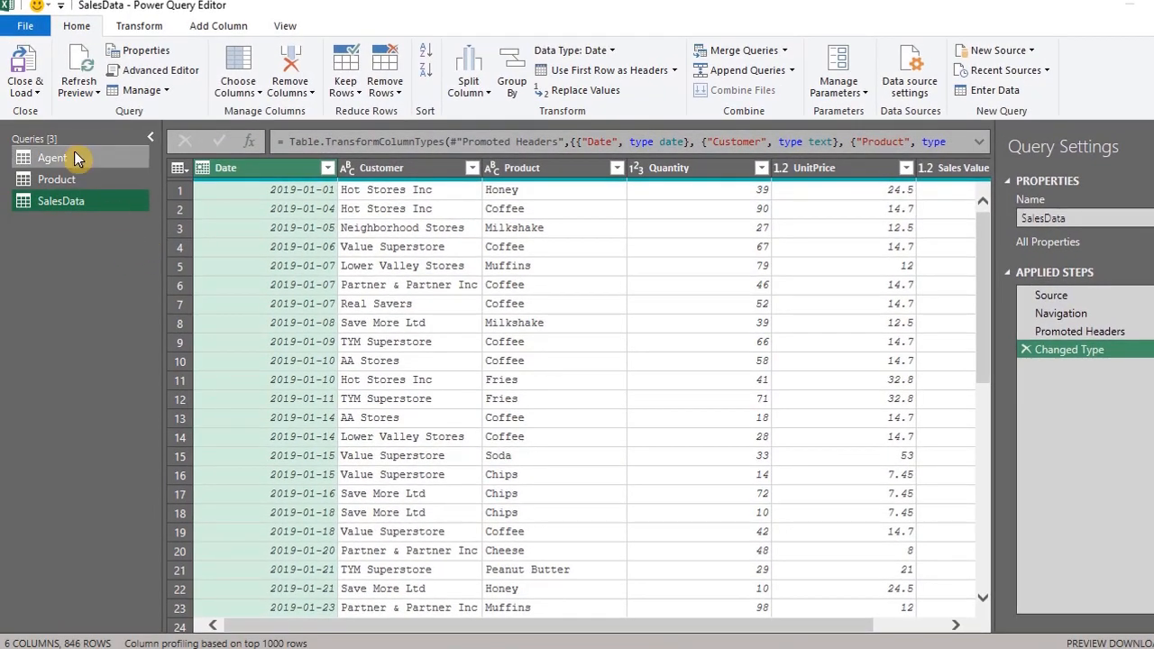
Display the Agent query's eleven rows in the editor
click(52, 158)
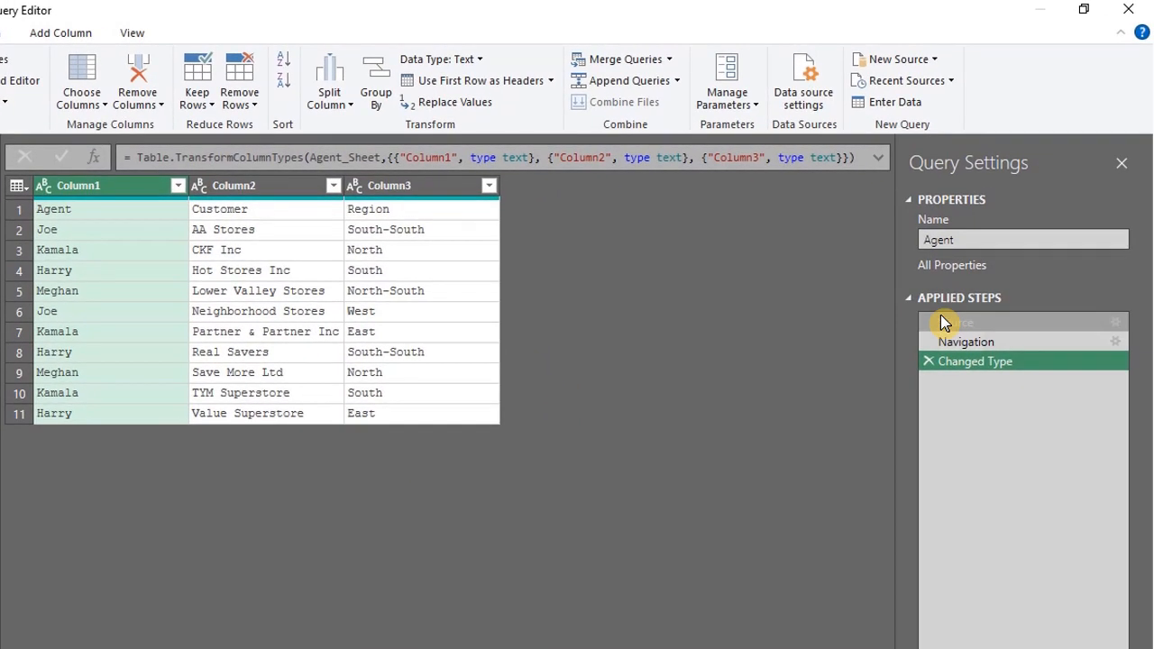
mouse_move(1122, 336)
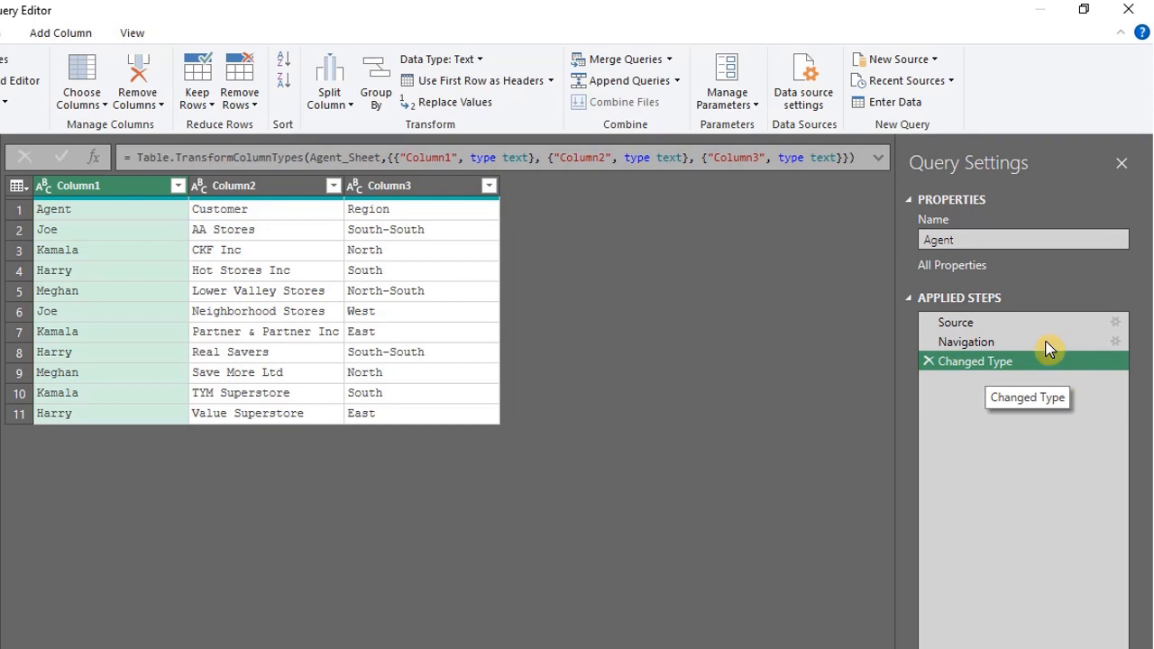
mouse_move(883, 166)
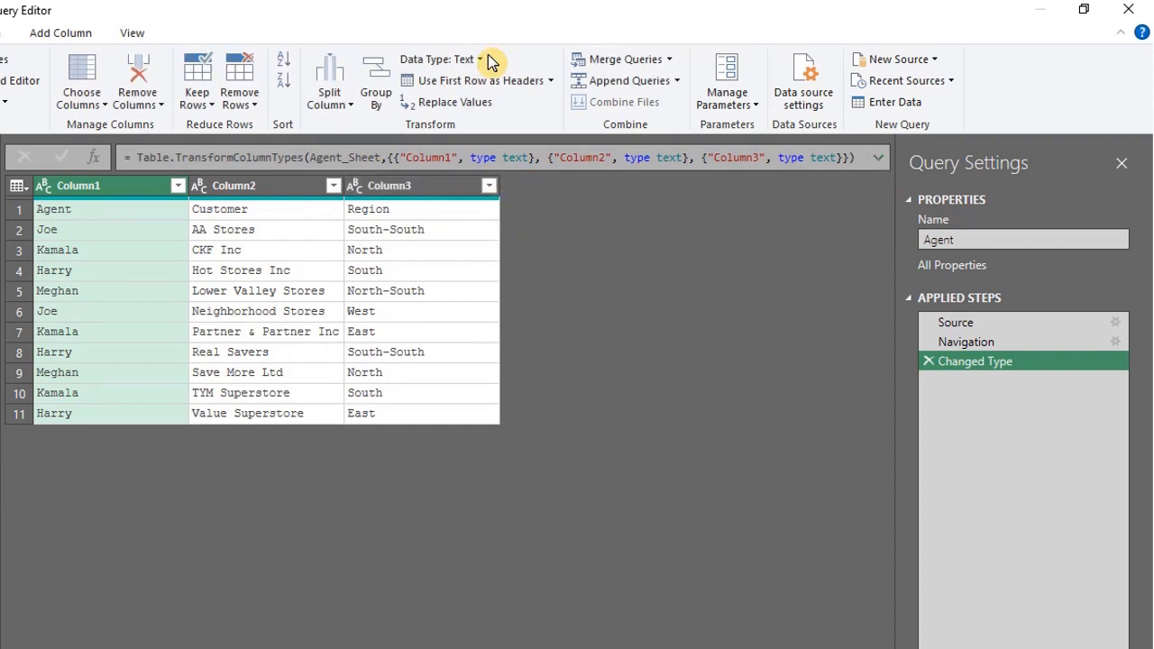
Bring up the data type choices for the Agent query's Column3
click(483, 58)
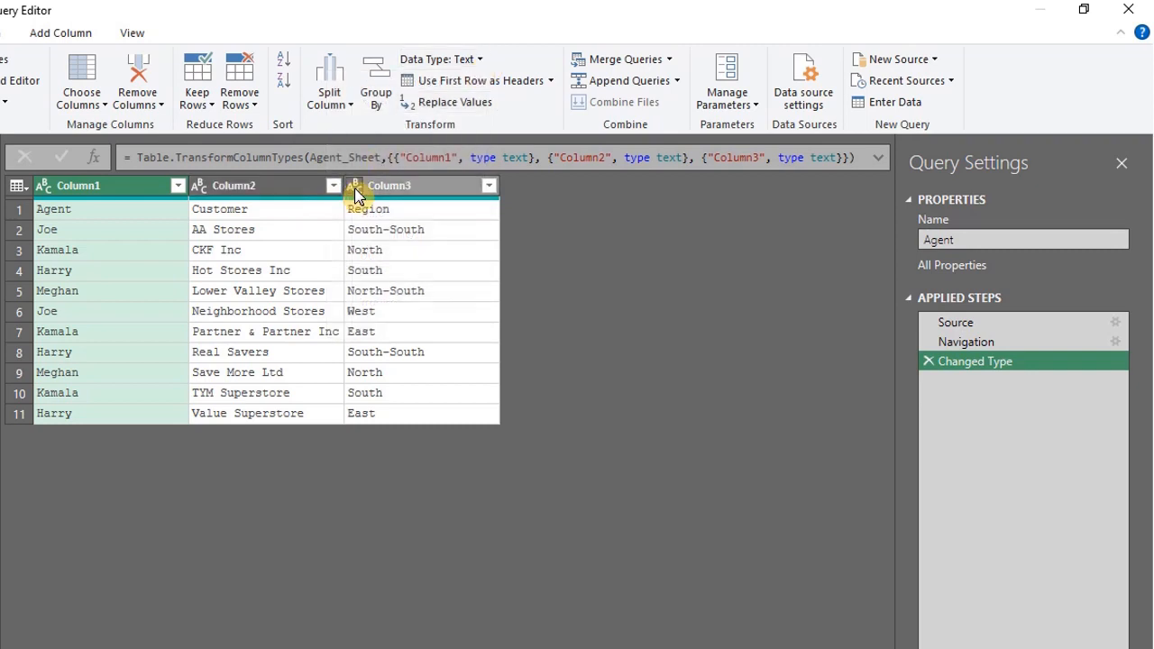
click(354, 186)
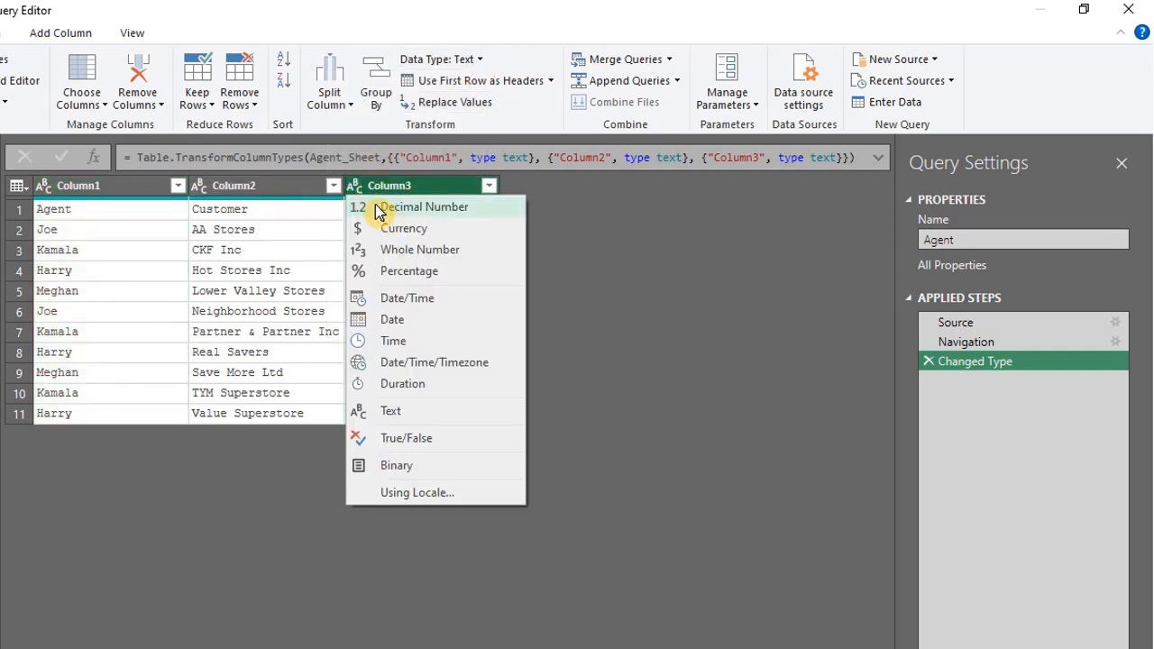
mouse_move(496, 297)
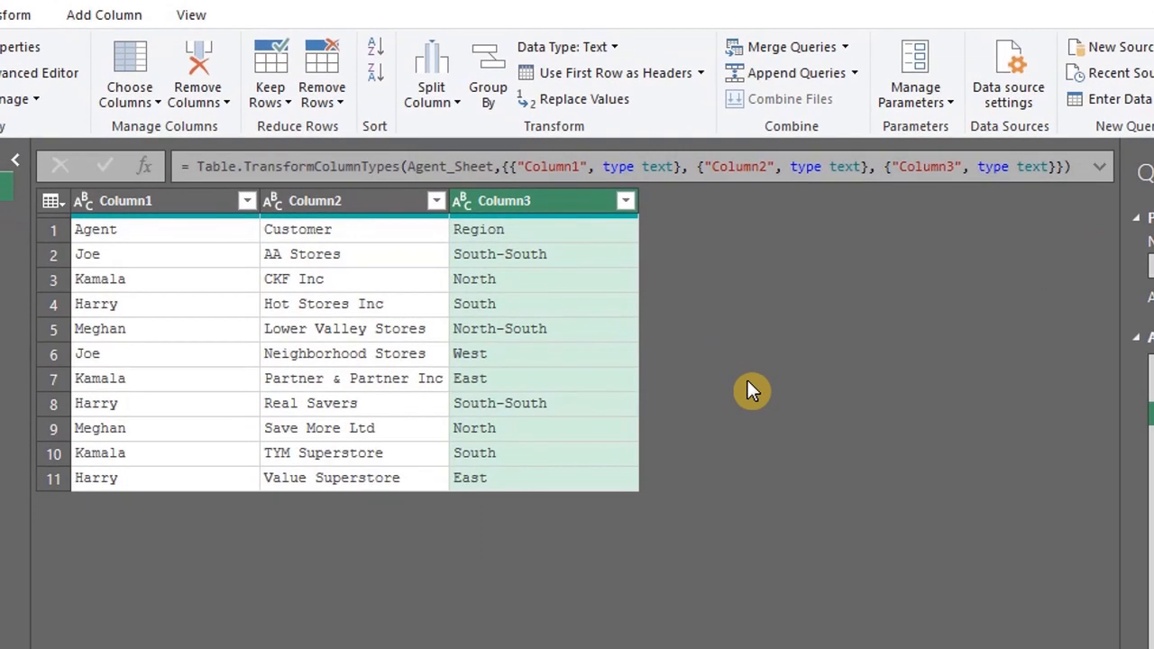
mouse_move(738, 334)
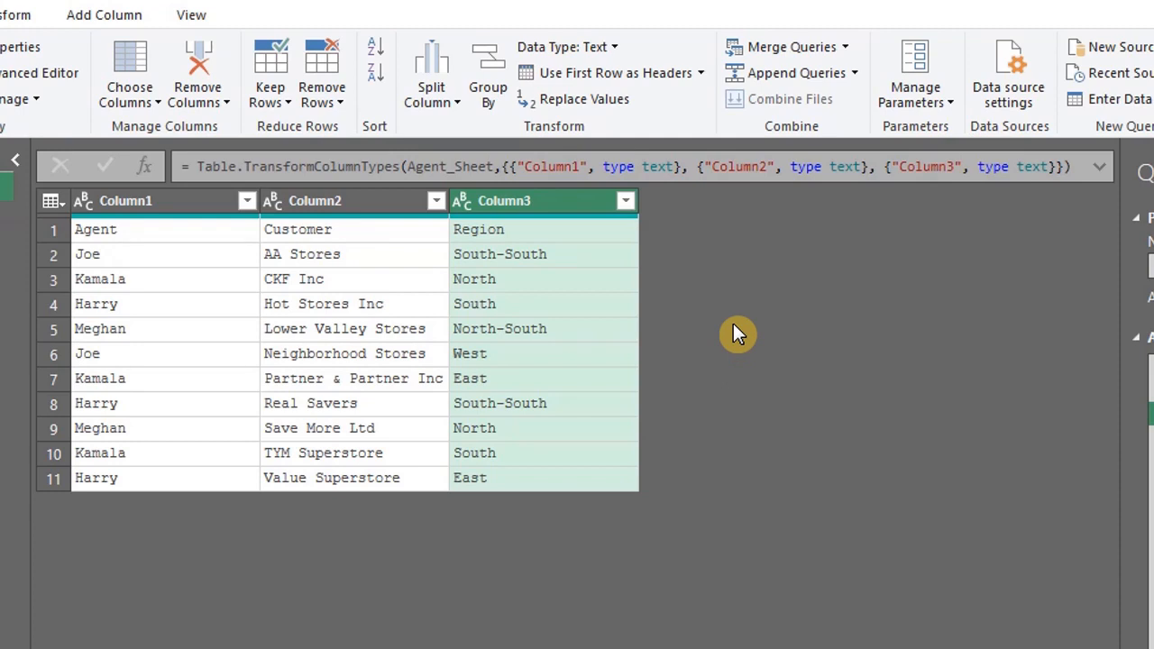
mouse_move(720, 333)
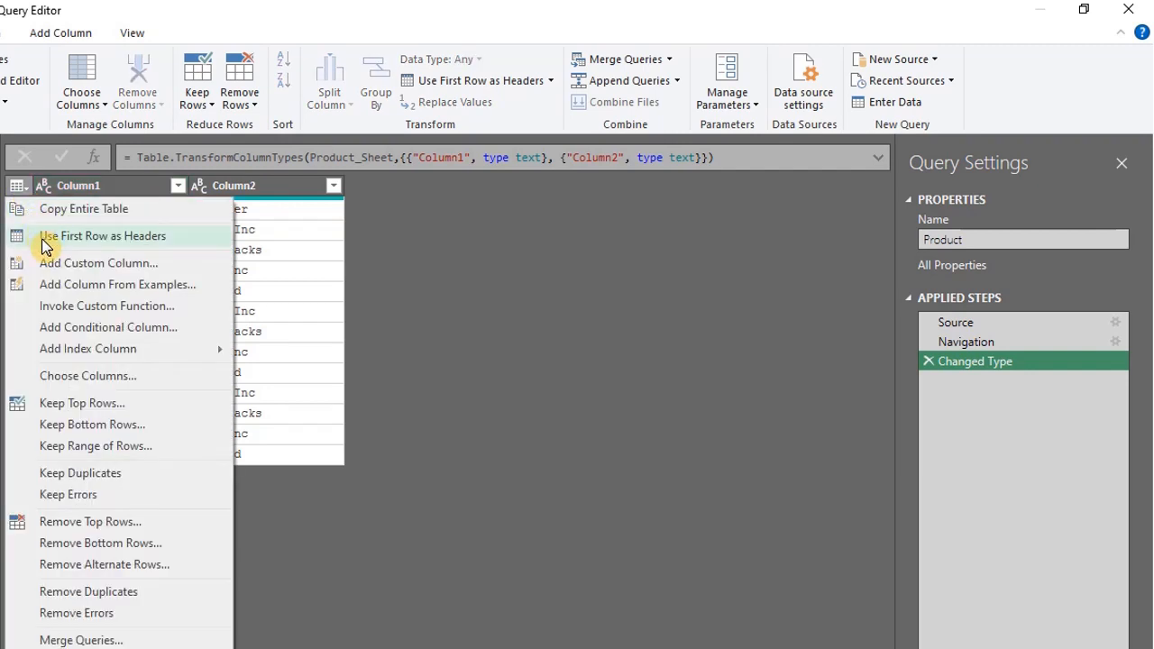
Promote the first row to Product and Supplier headers, then review the load options
click(101, 235)
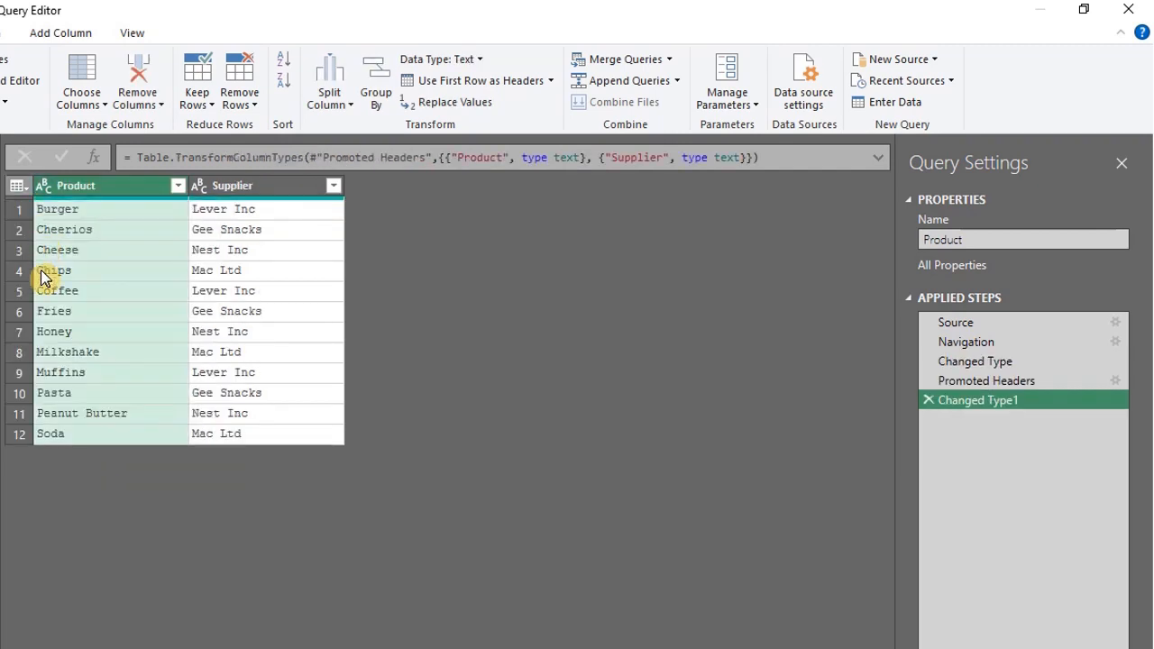
mouse_move(87, 505)
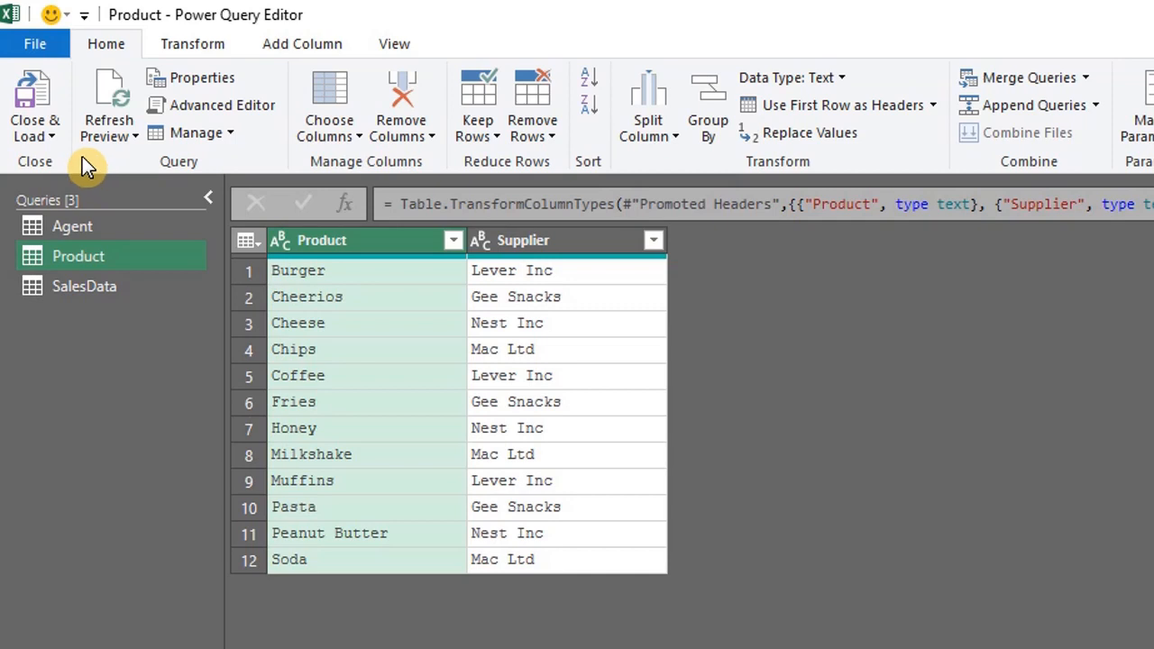
click(35, 108)
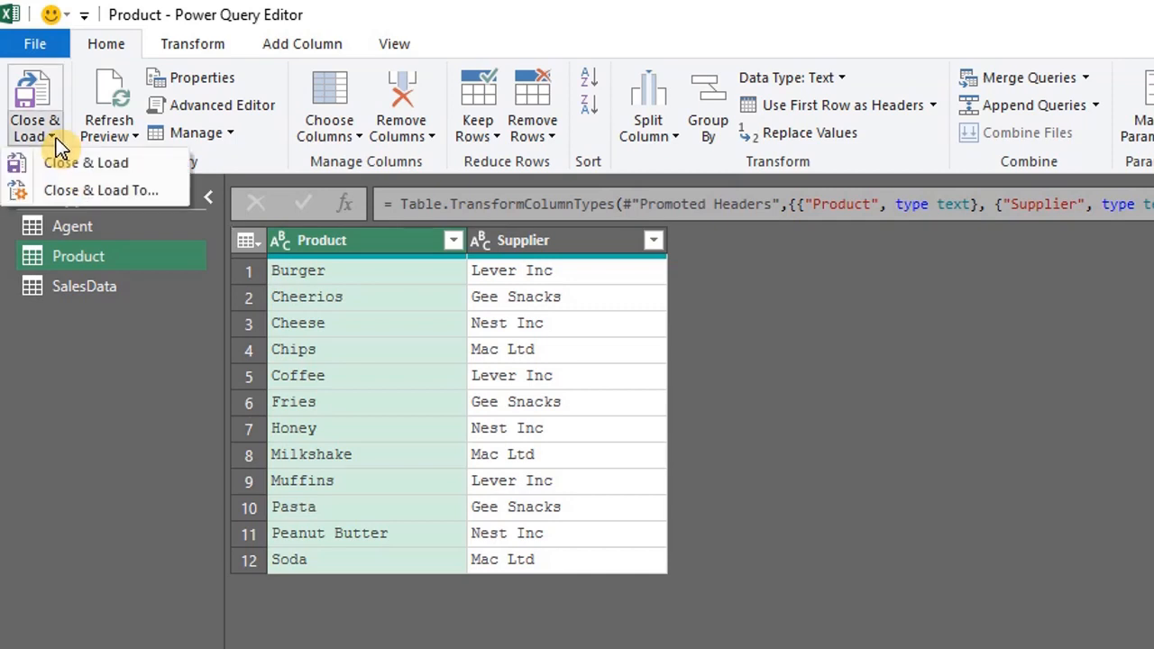
mouse_move(177, 162)
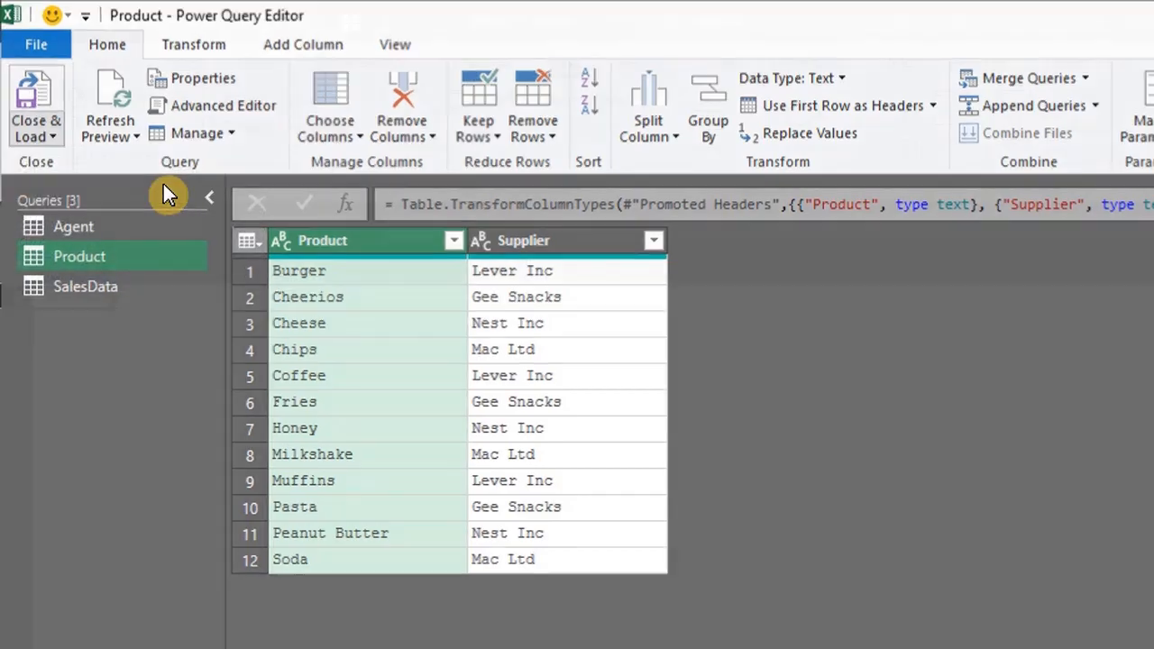
Choose Only Create Connection and Add this data to the Data Model for the queries
click(36, 103)
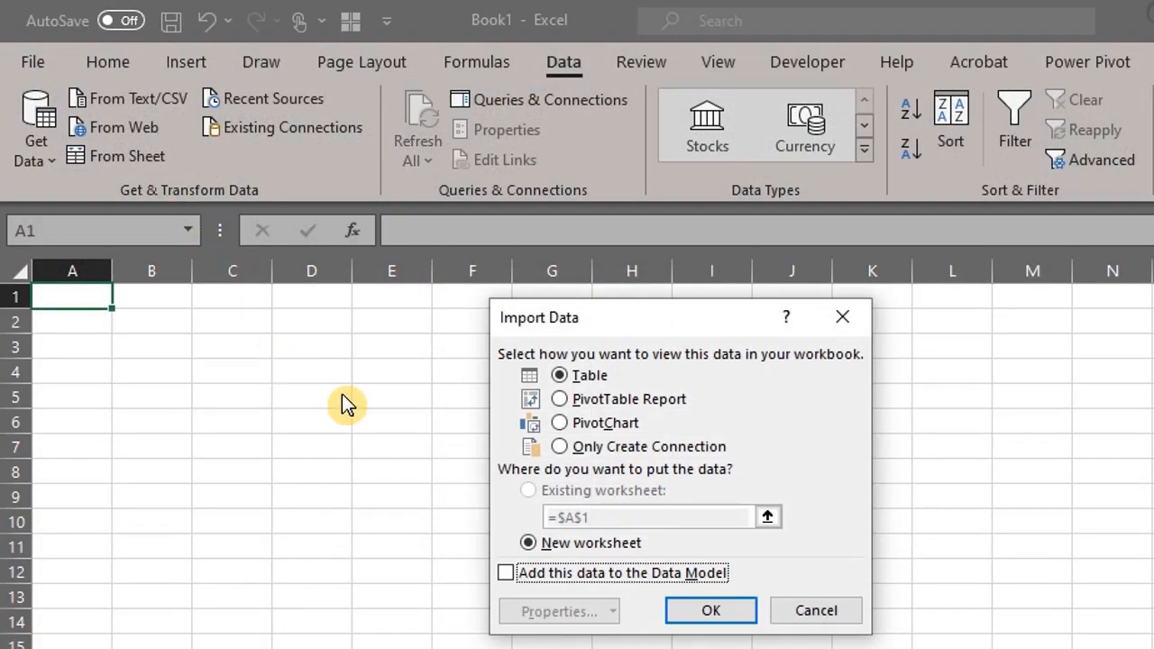
mouse_move(758, 494)
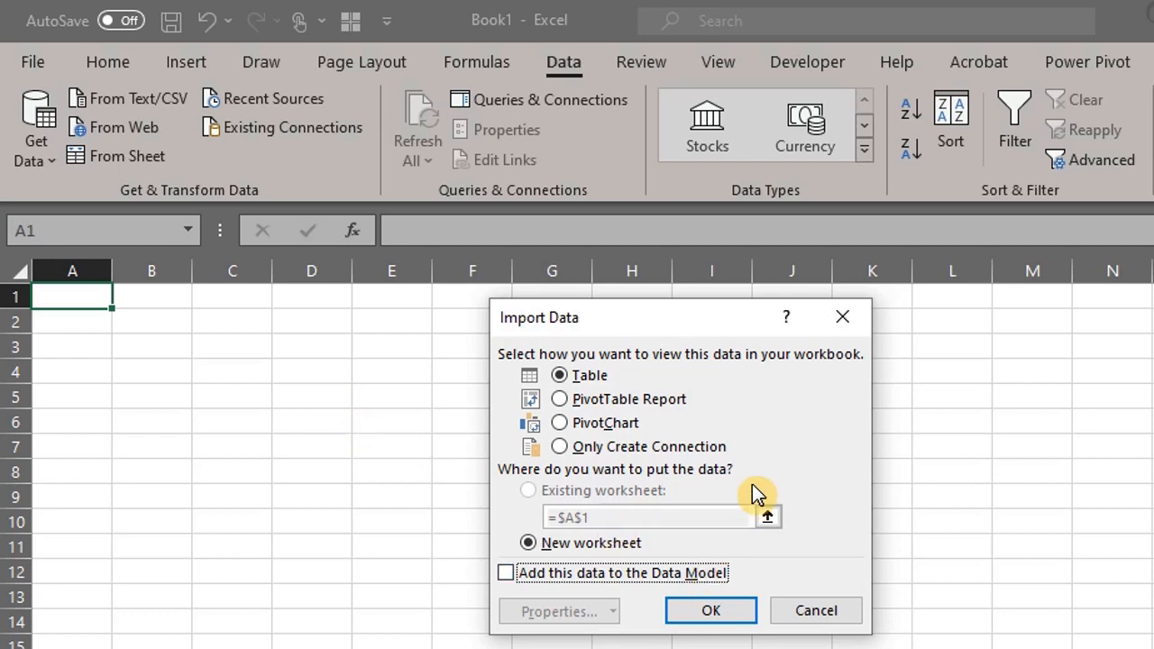
mouse_move(759, 440)
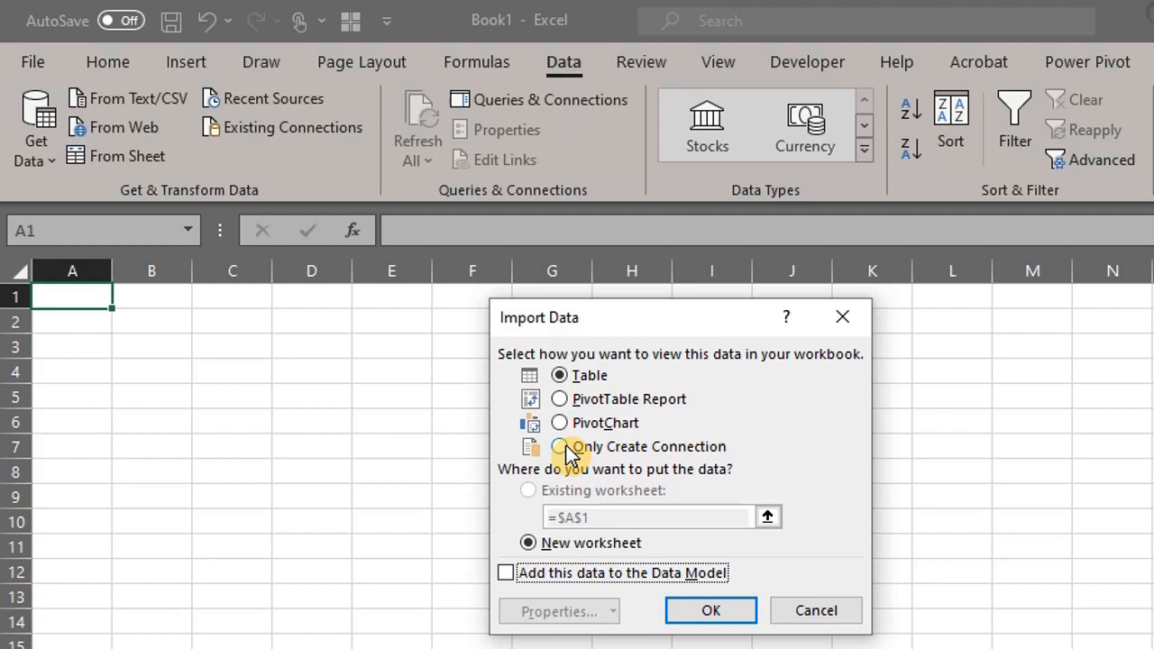
click(559, 448)
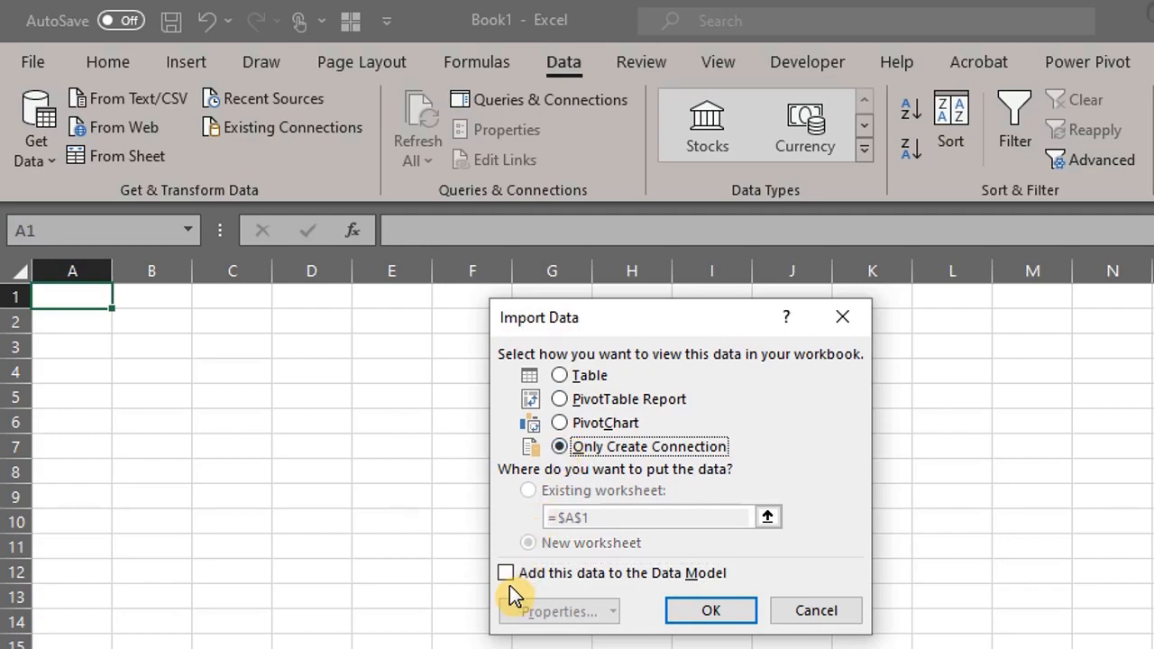
click(505, 574)
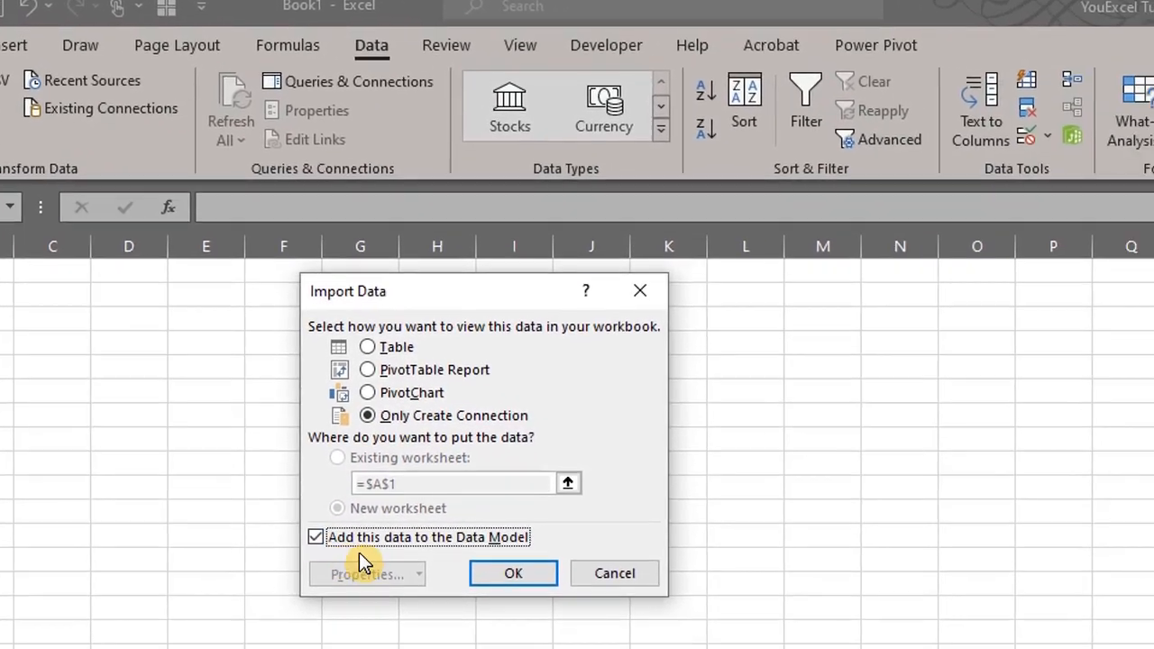
Load the queries (10, 12 and 846 rows) and reopen the Agent query's load settings
click(512, 574)
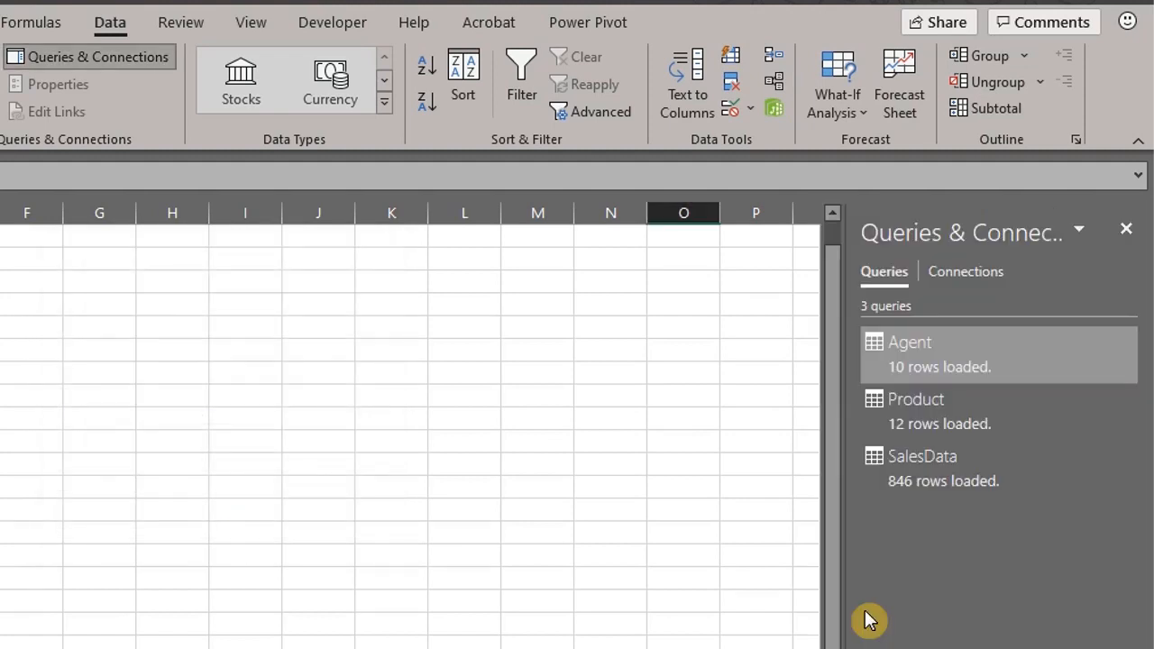
mouse_move(880, 543)
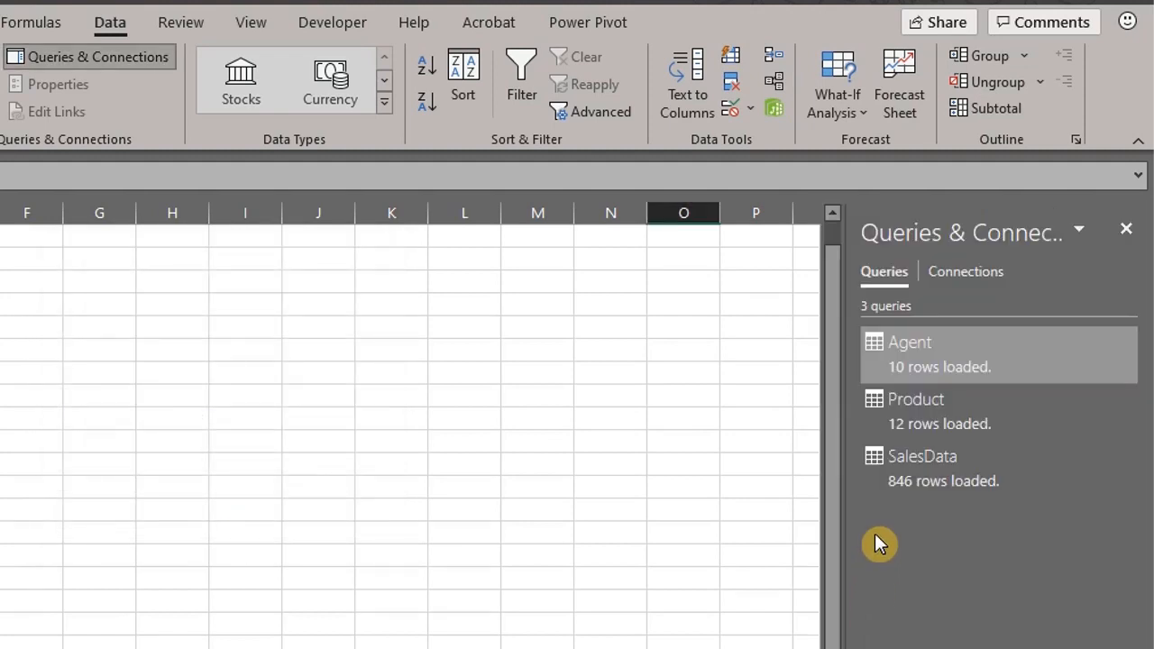
mouse_move(1057, 291)
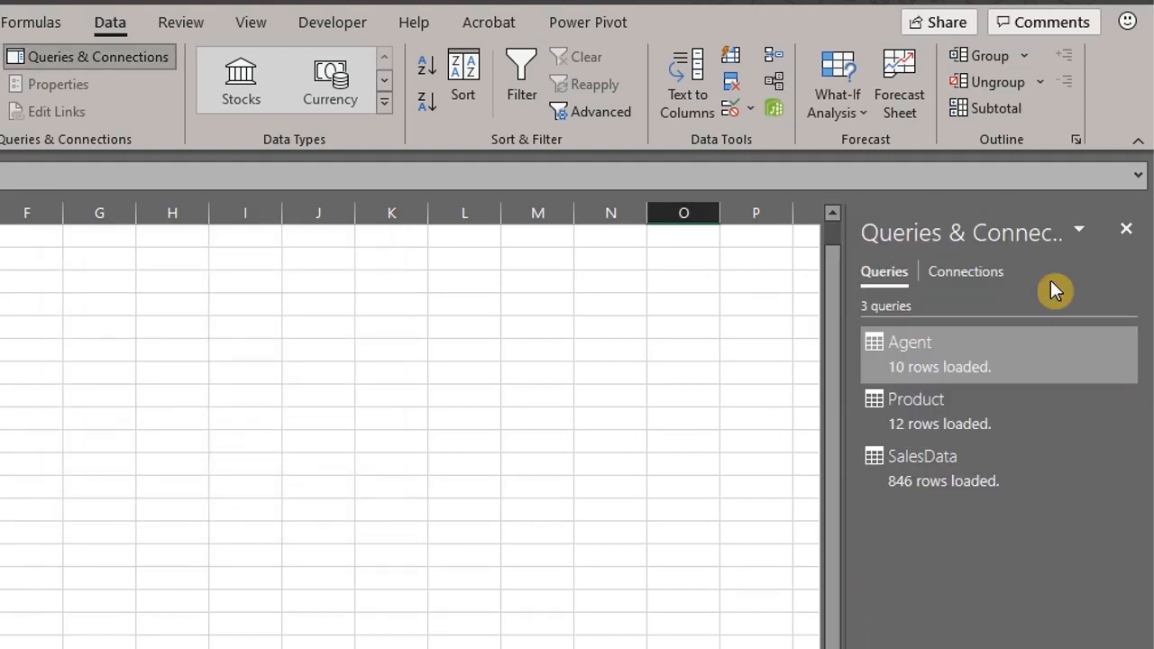
click(1125, 228)
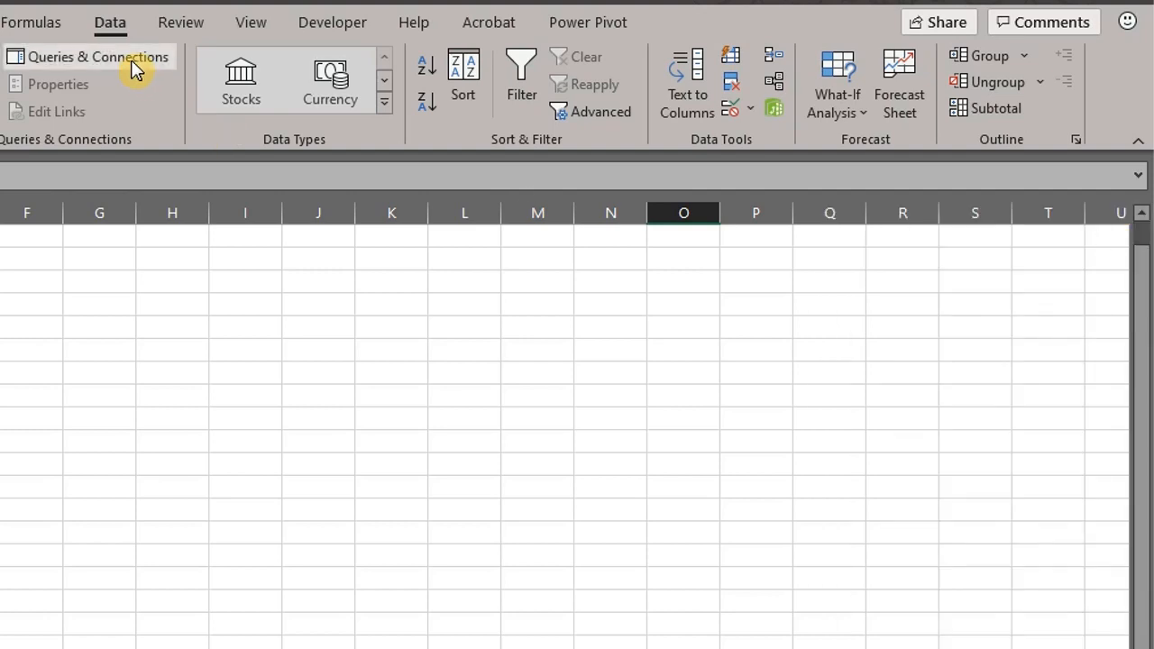
click(97, 56)
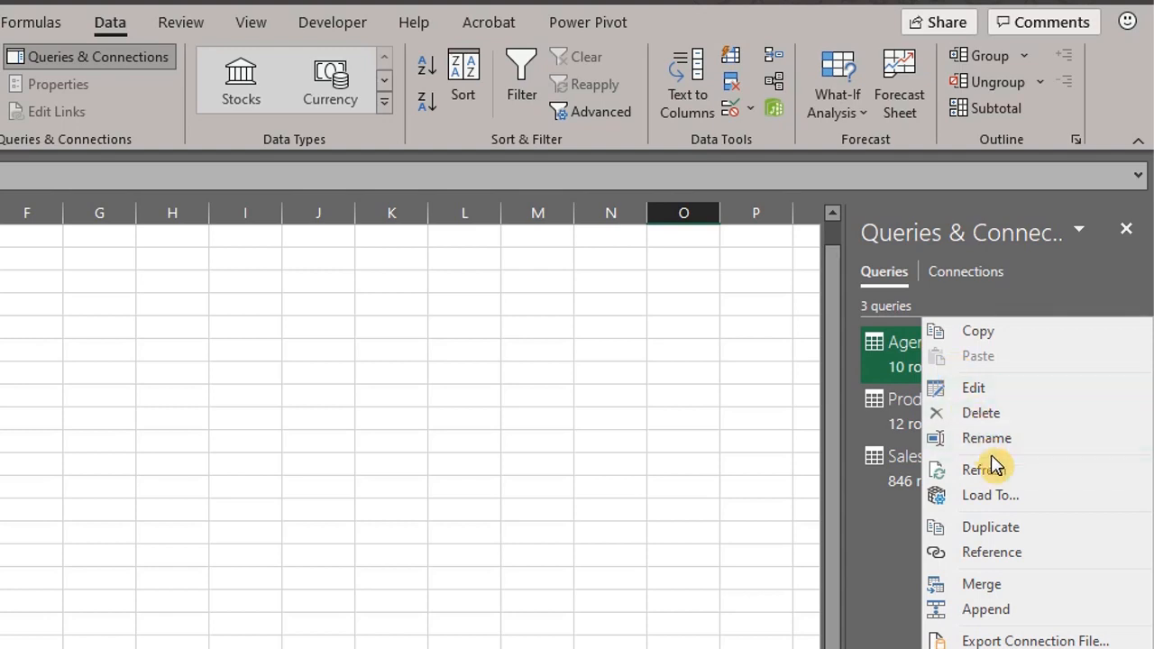
mouse_move(1008, 505)
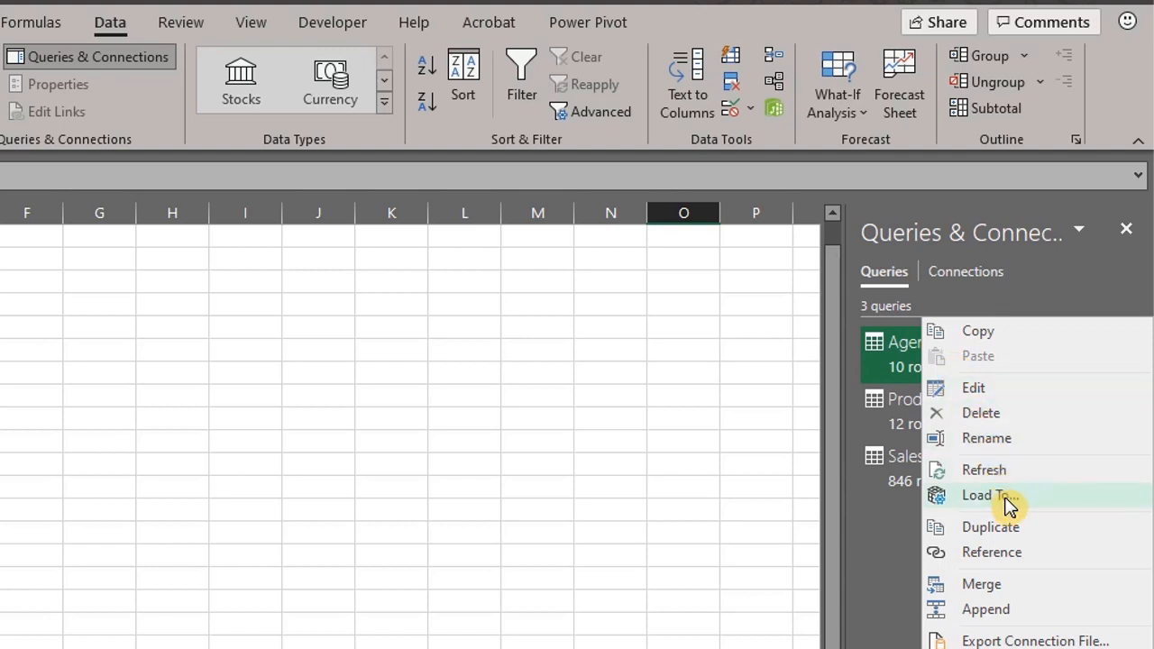
click(985, 494)
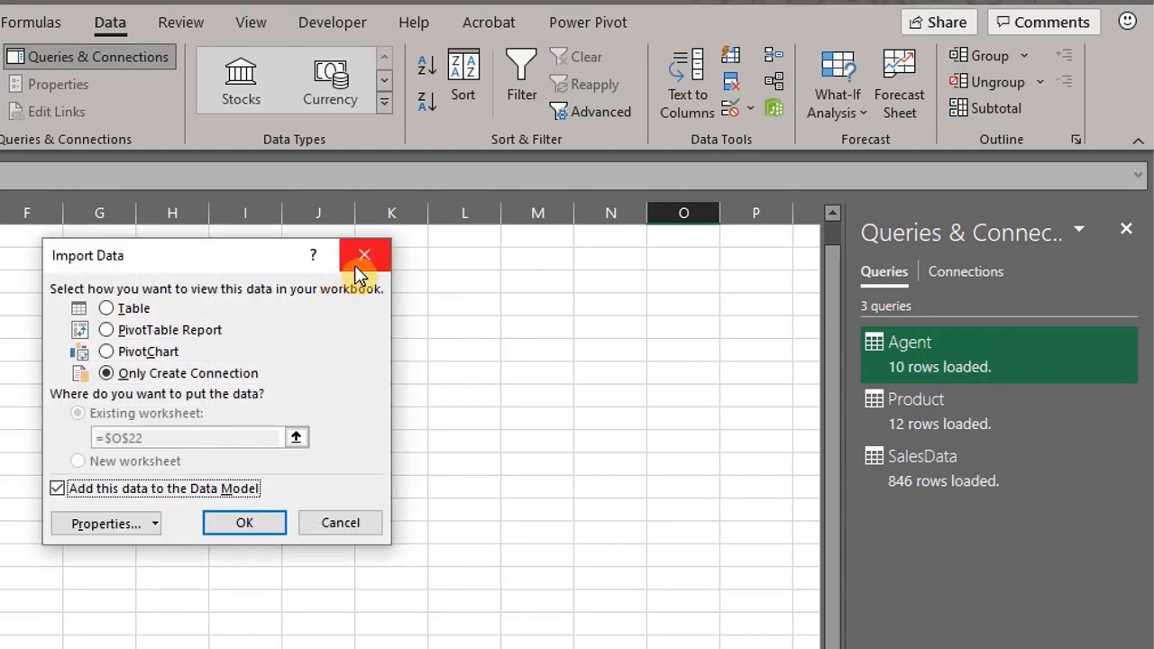
Dismiss the load settings and open the Power Pivot data model window via Manage
click(365, 257)
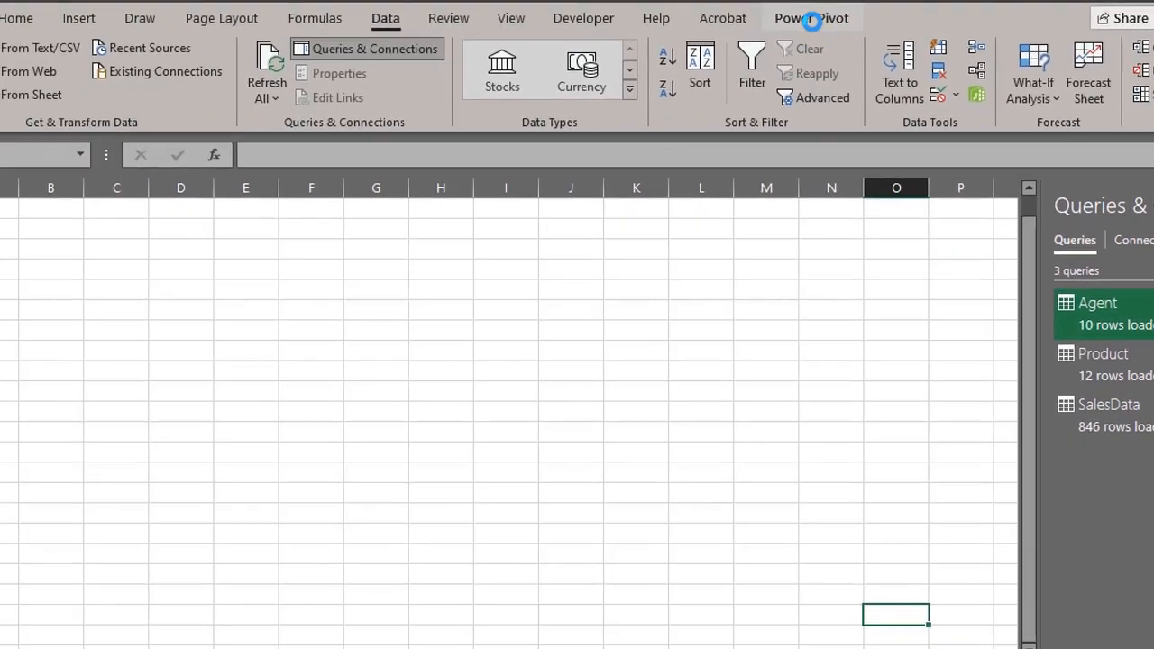
click(810, 18)
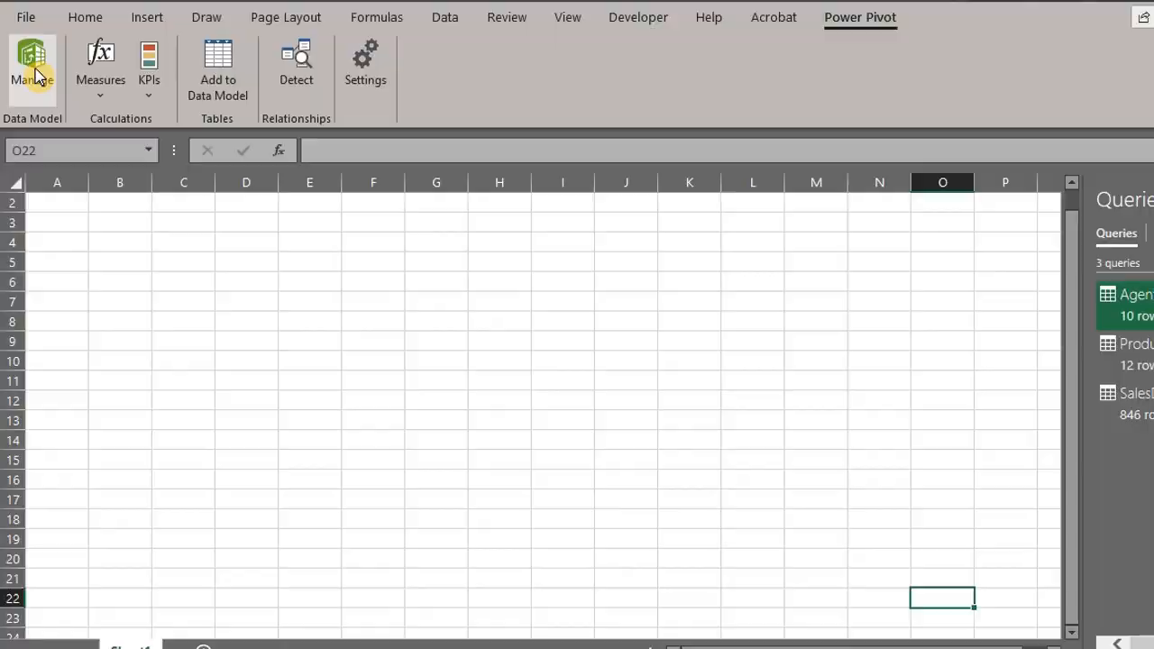
click(33, 70)
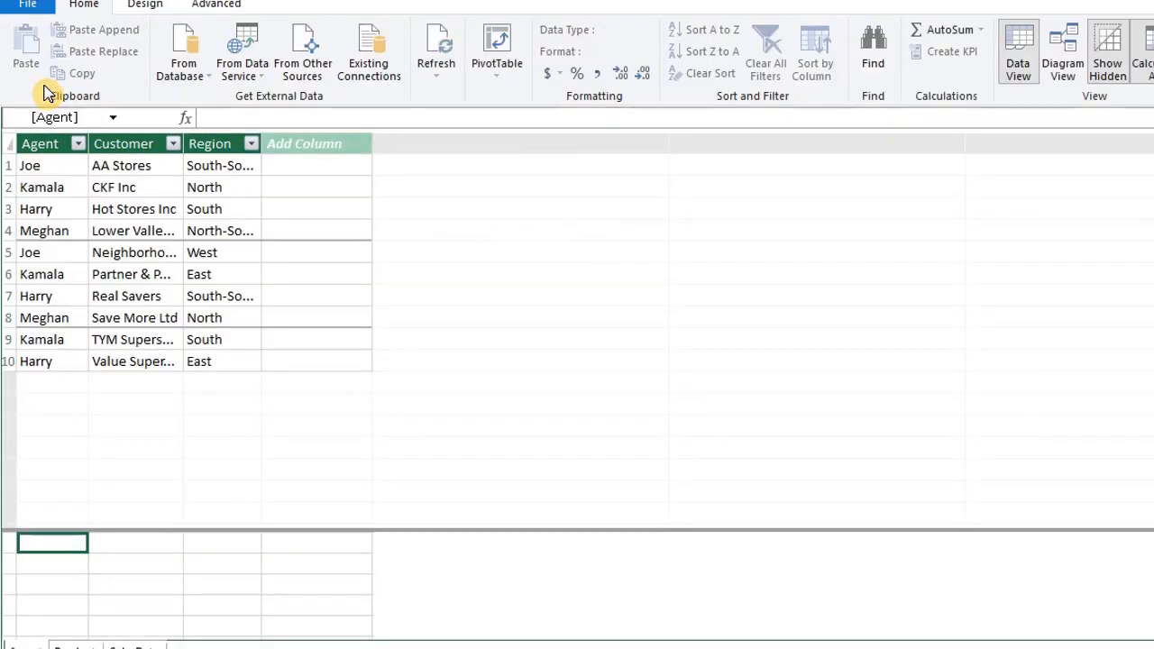
In Diagram View, link Product.Product to SalesData.Product, then return to Data View
click(1063, 51)
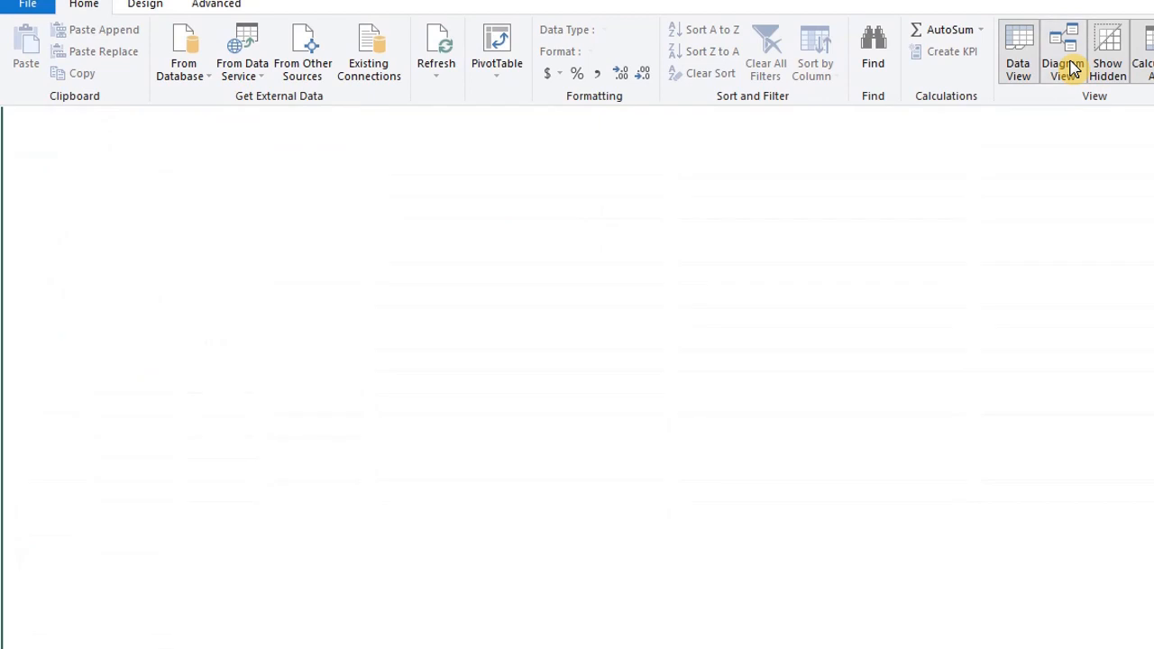
click(1062, 50)
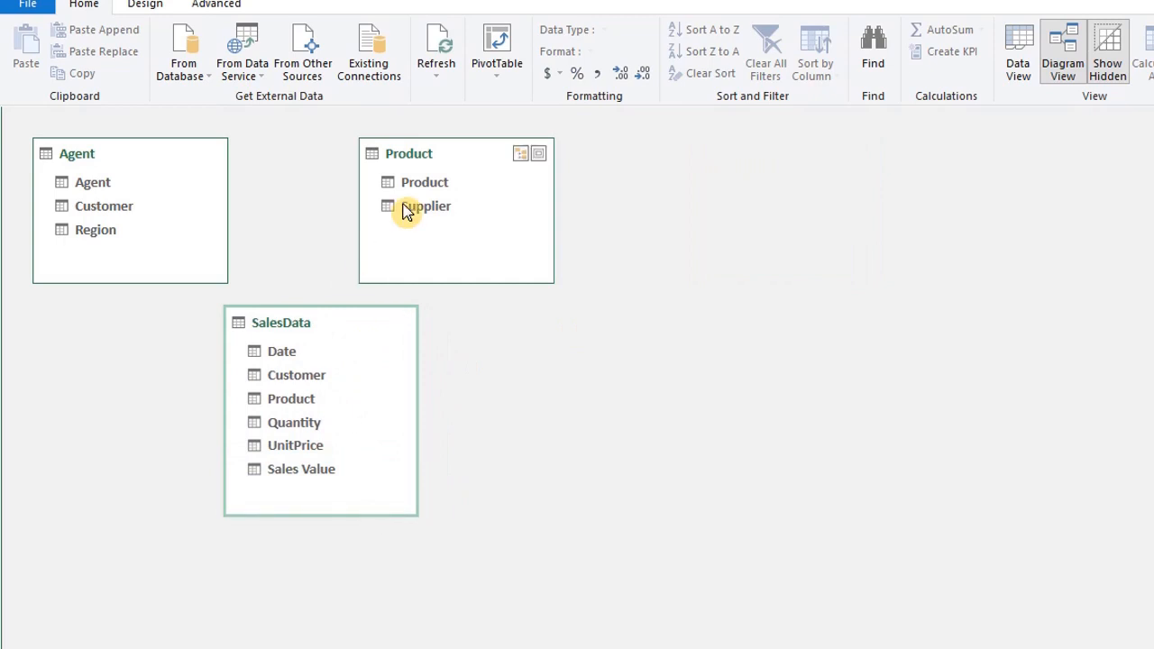
mouse_move(480, 205)
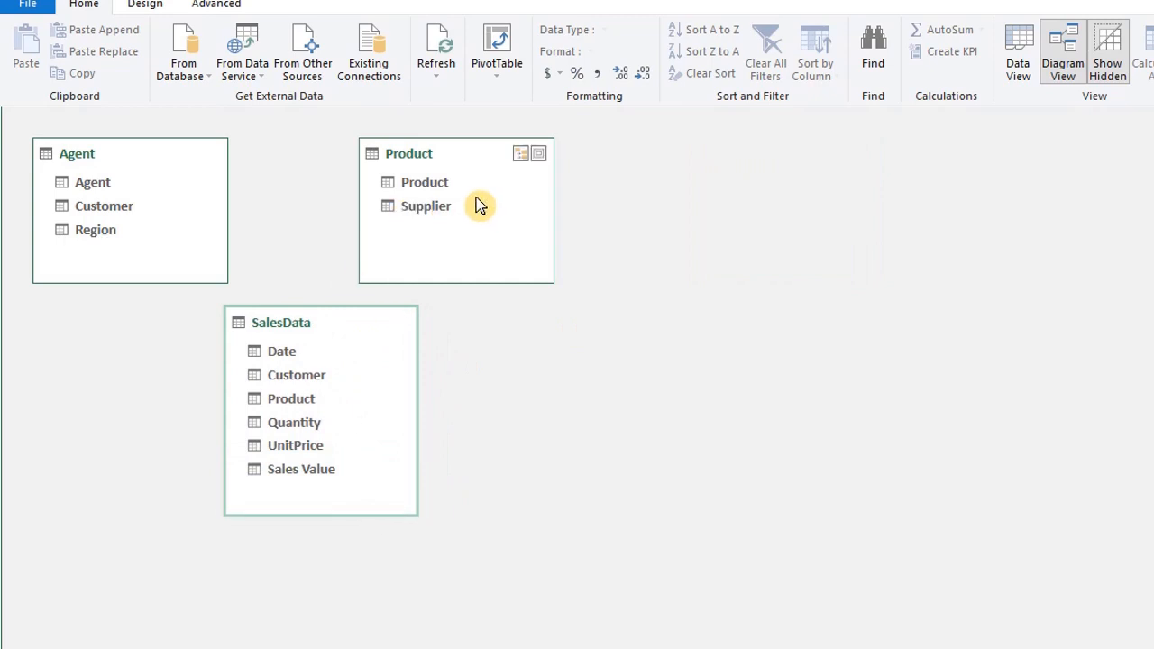
mouse_move(476, 206)
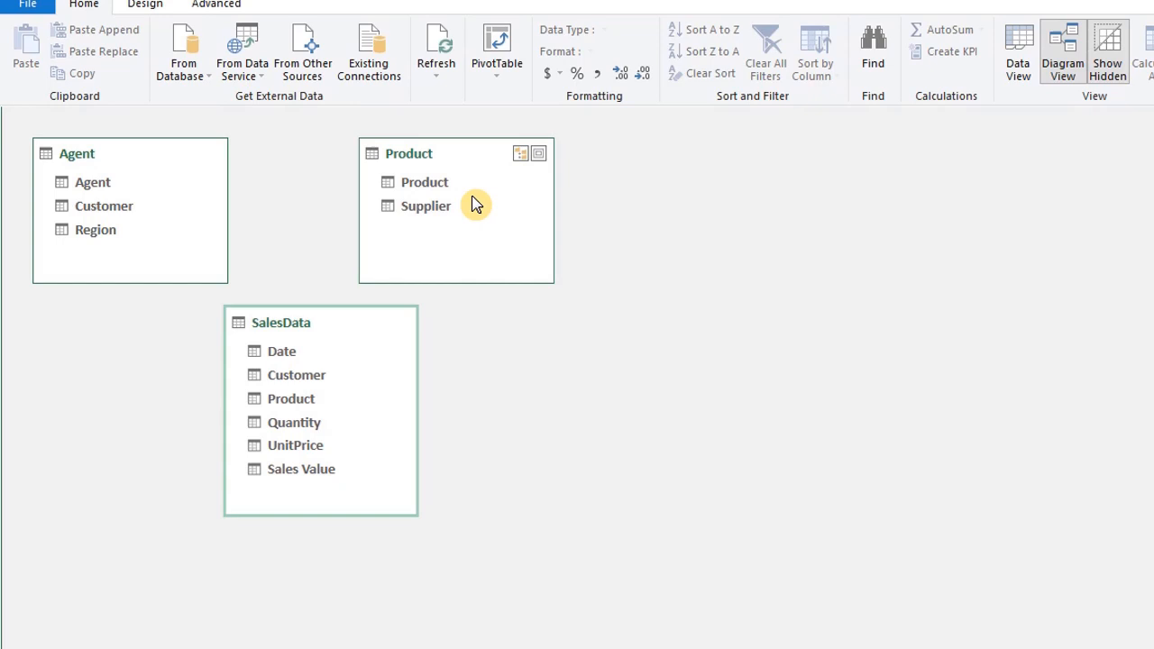
click(424, 181)
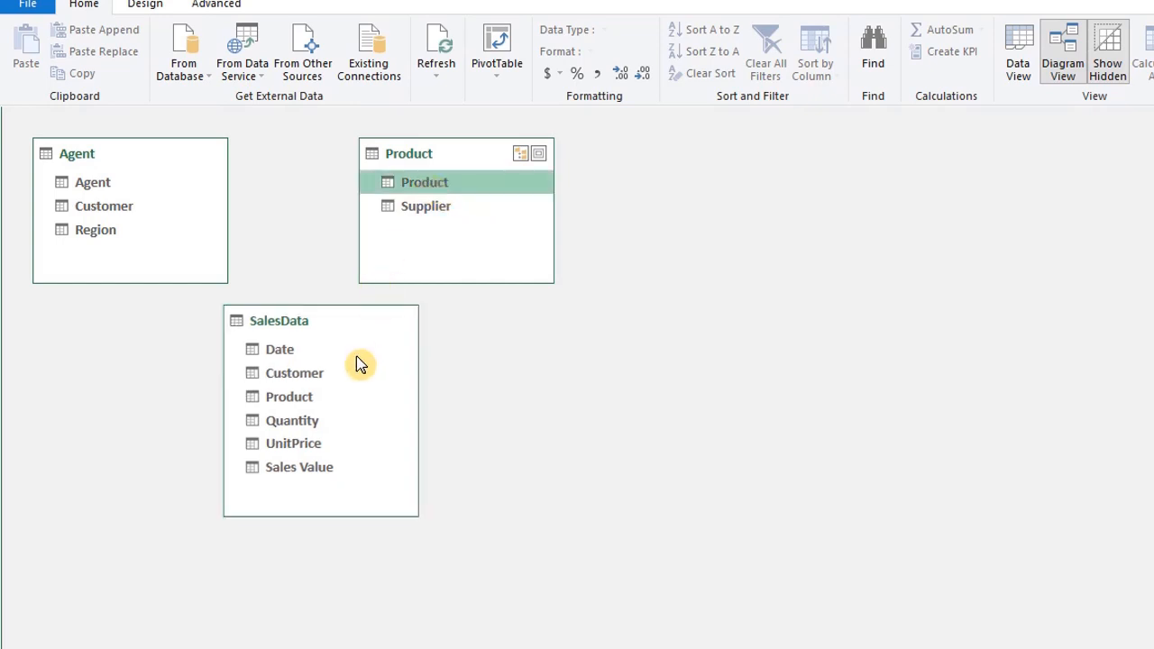
drag(454, 182, 311, 397)
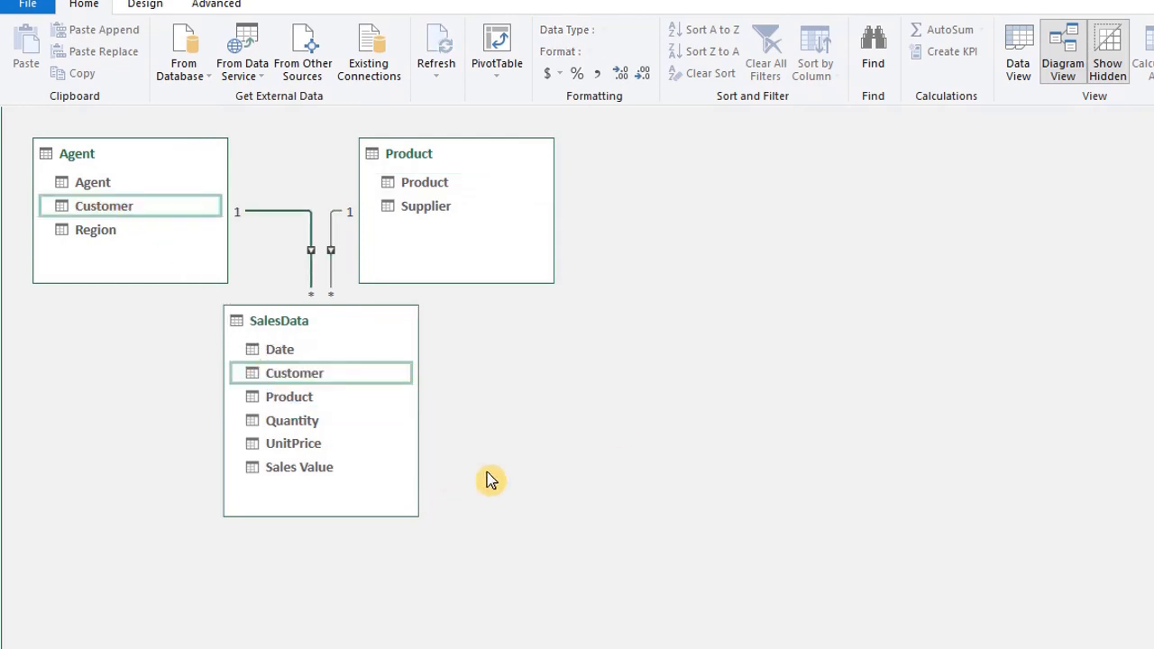
click(1017, 45)
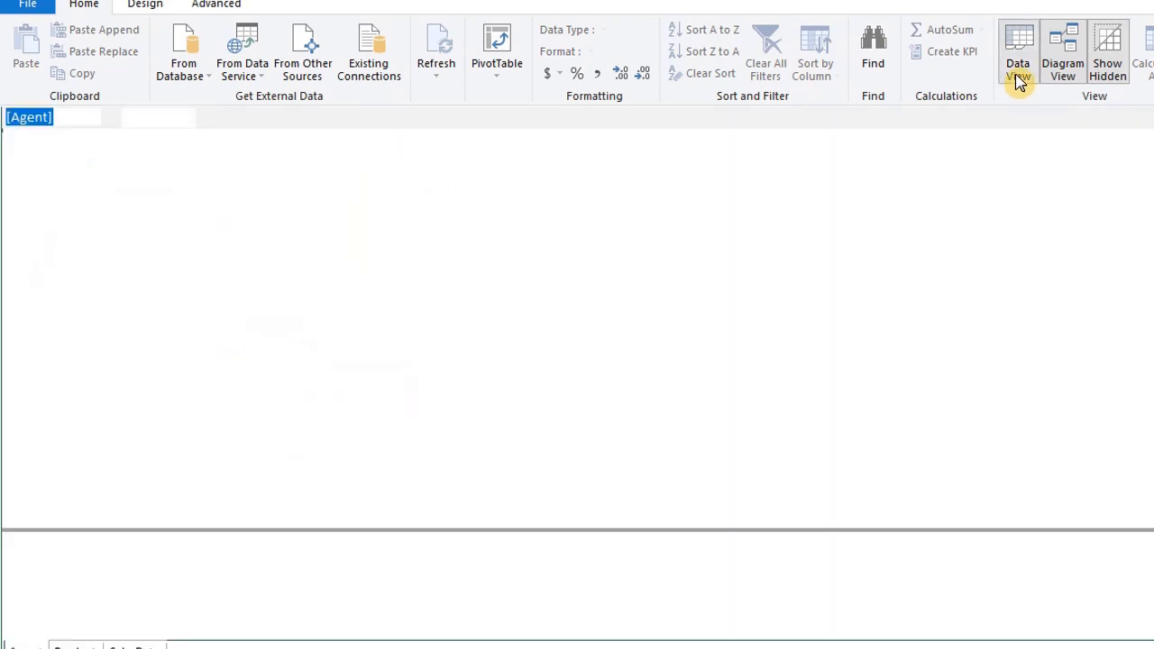
Define Total Sales:=SUM([Sales Value]) in the SalesData calculation area and format it as currency ($836,859.80)
click(1017, 51)
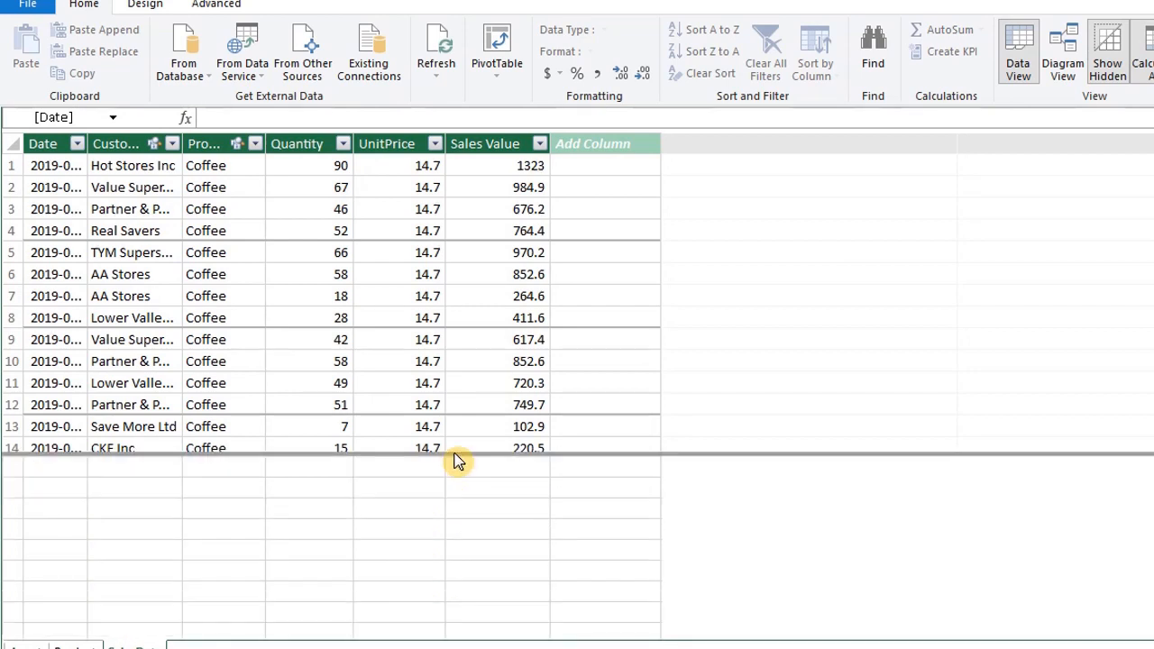
click(498, 468)
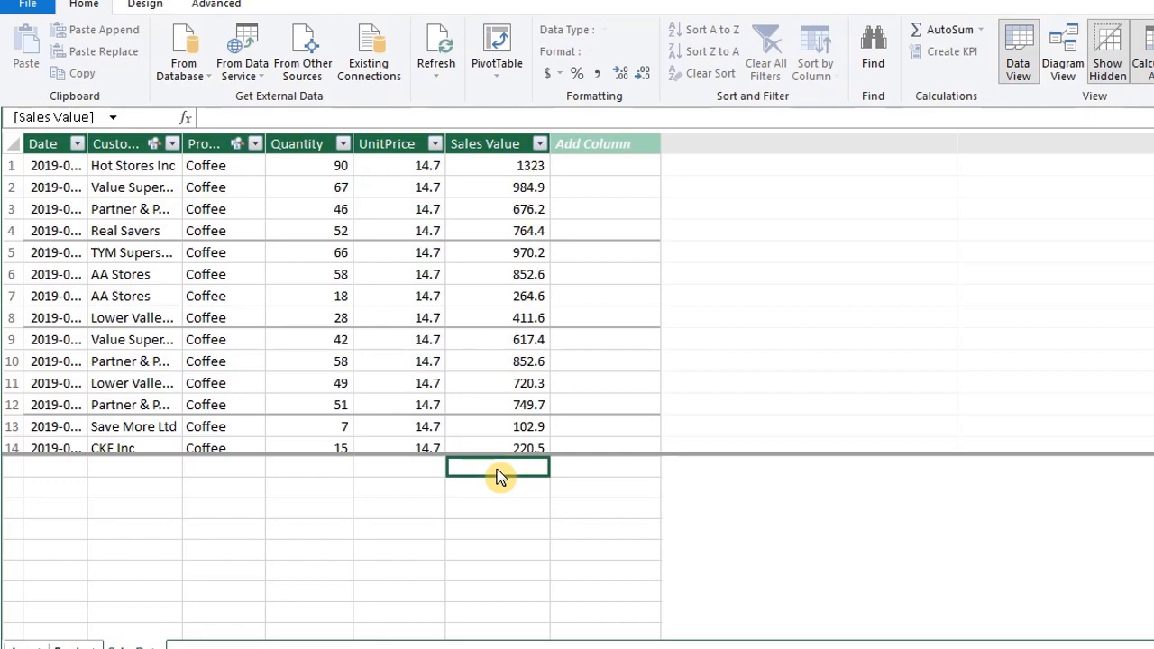
text(Sum of Sales Value:=SUM([Sales Value]))
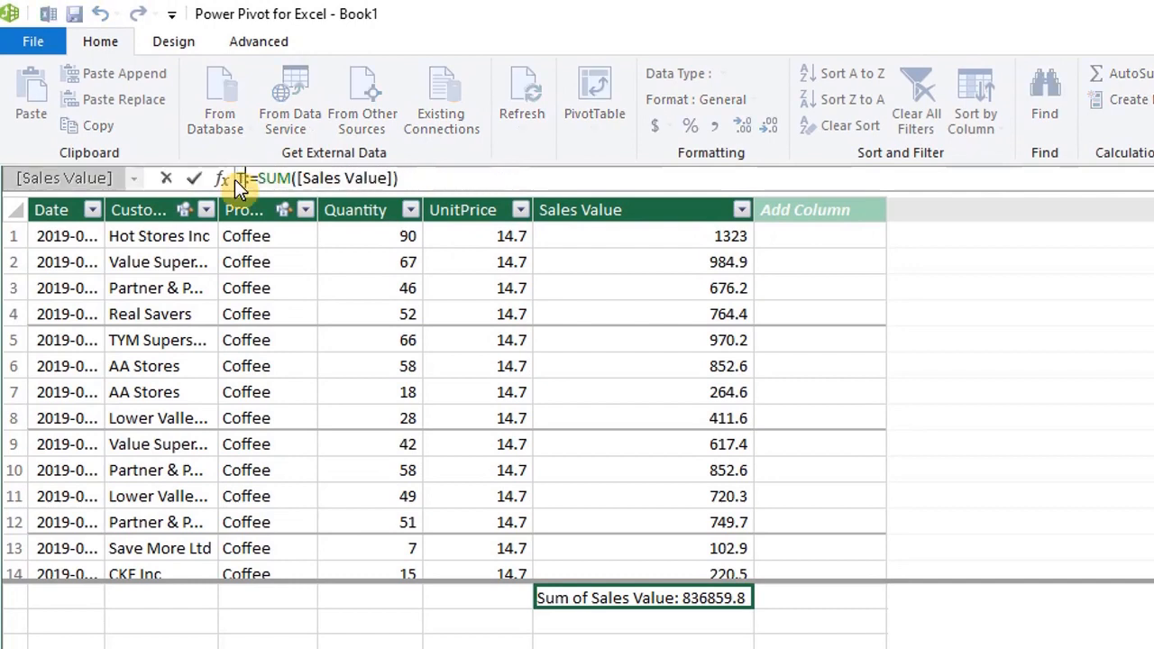
text(Total Sales:)
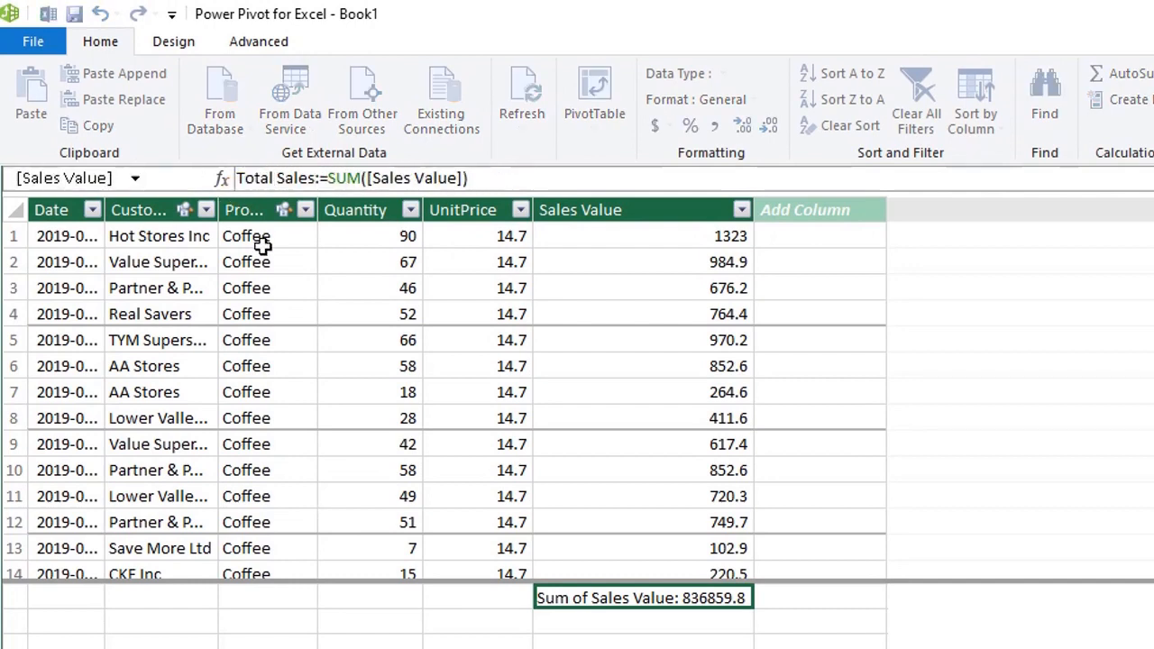
click(671, 127)
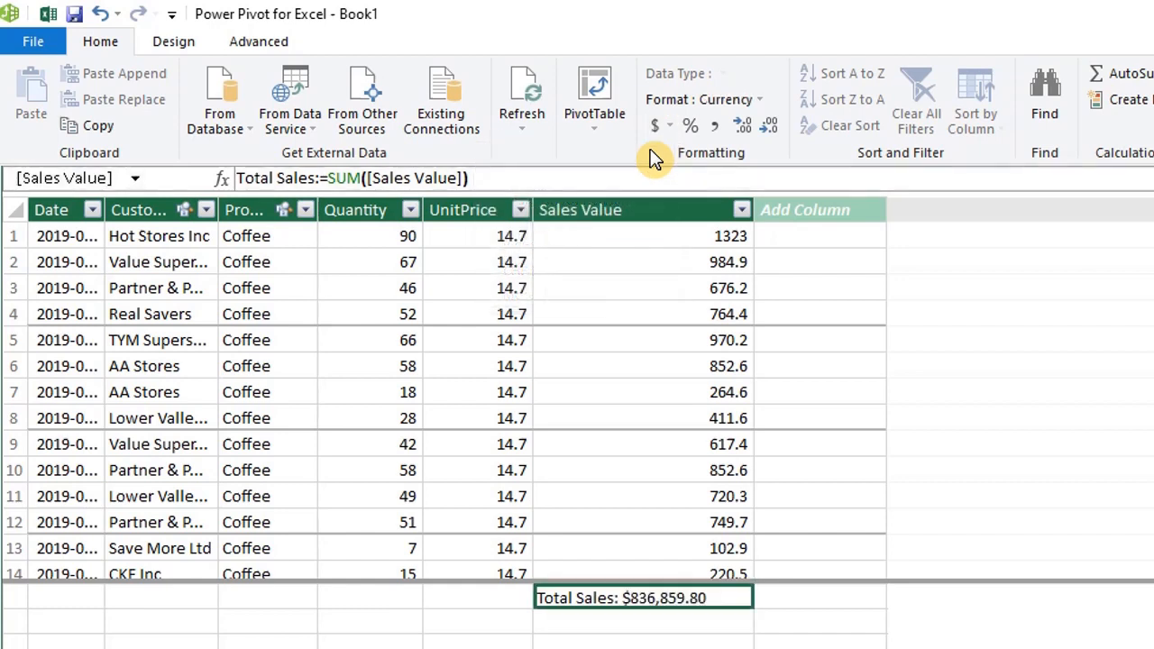
Build a data-model pivot table with Agent names as rows and Total Sales as values
click(596, 100)
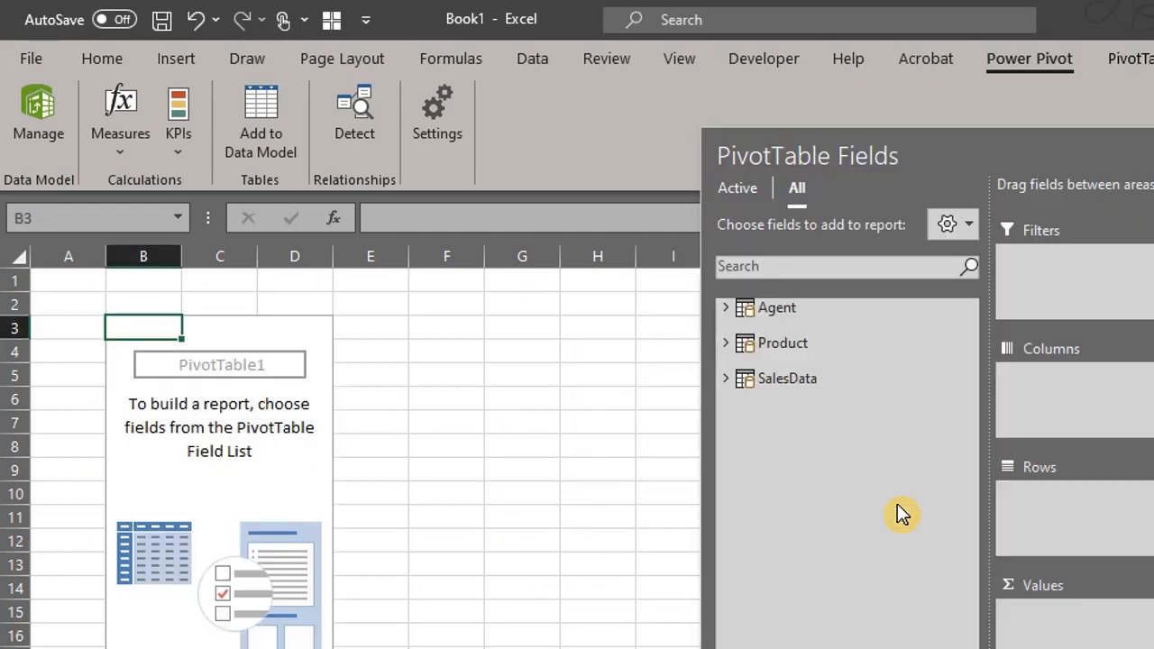
click(726, 307)
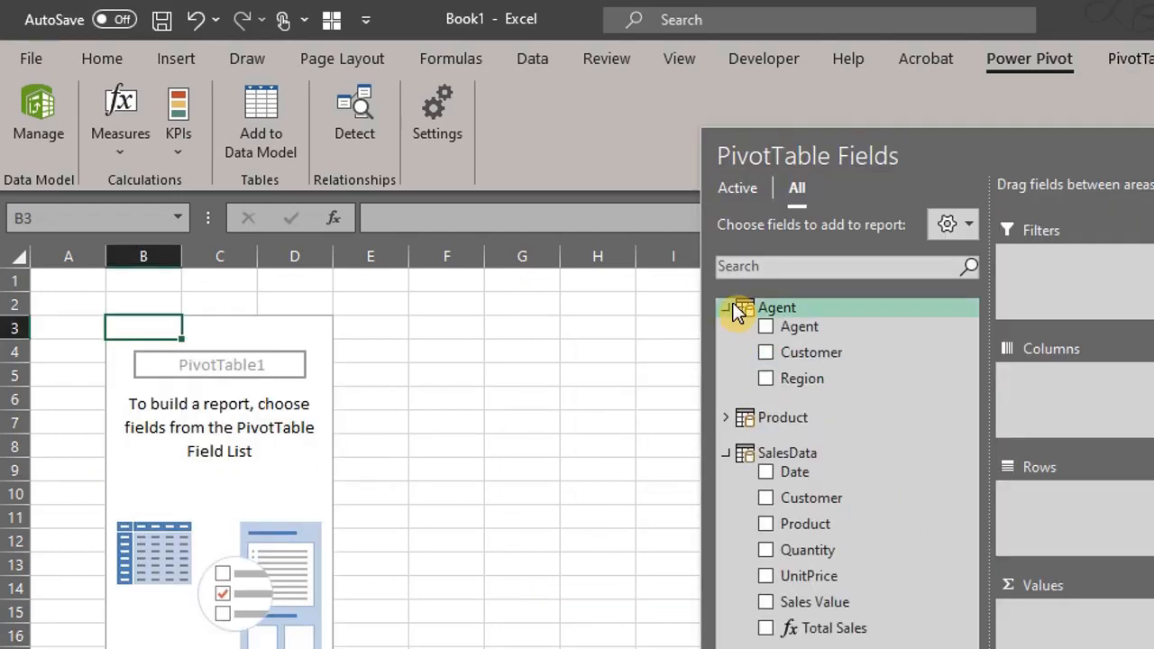
click(765, 326)
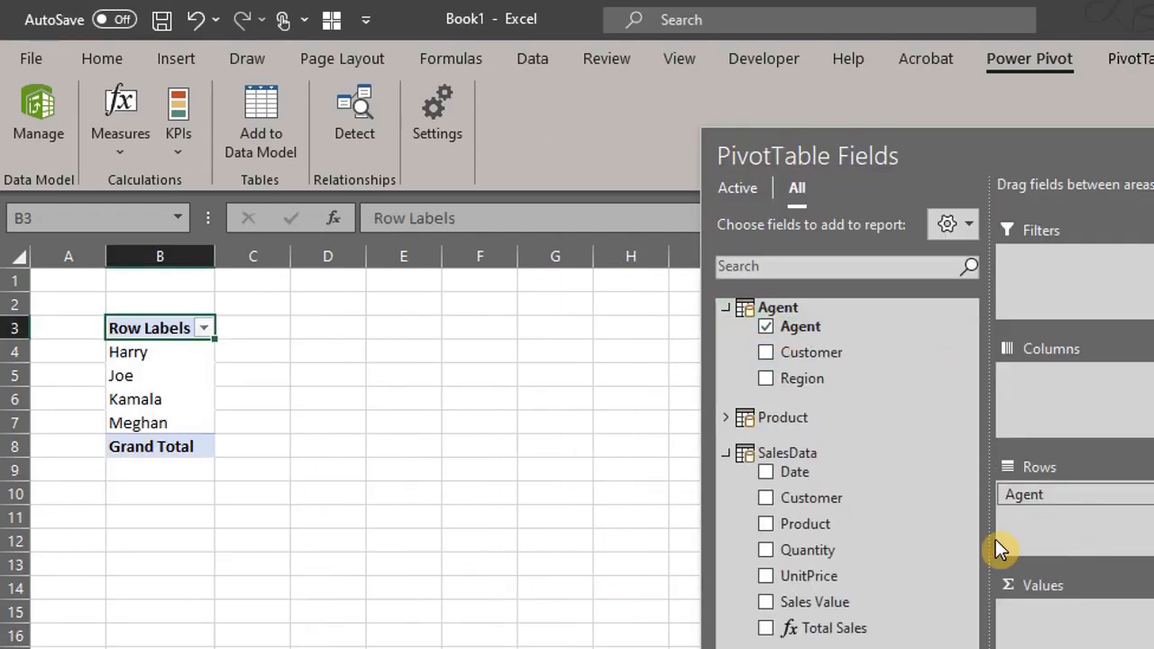
click(765, 627)
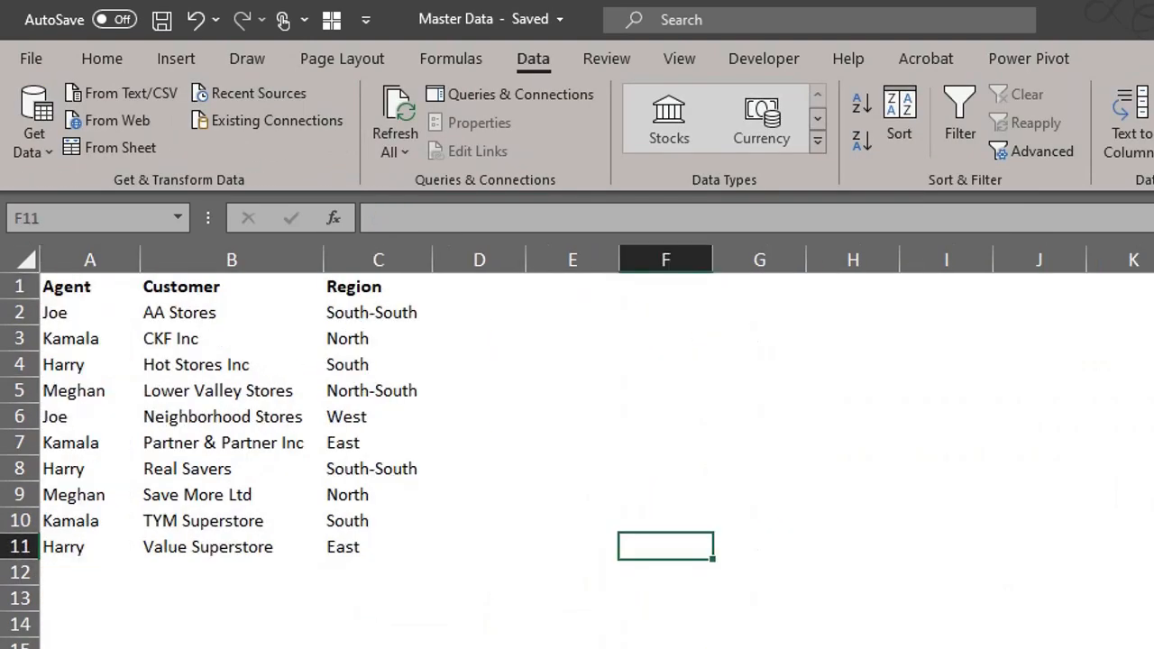
Edit an agent name in the Master Data workbook's agent list
double_click(71, 415)
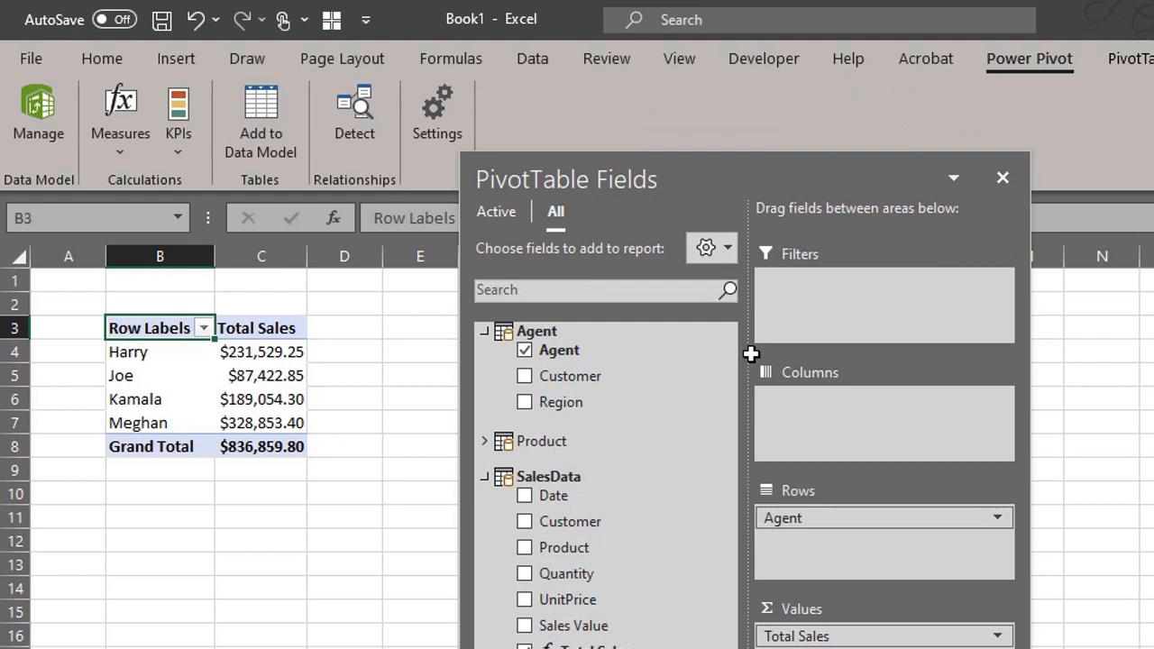
mouse_move(437, 389)
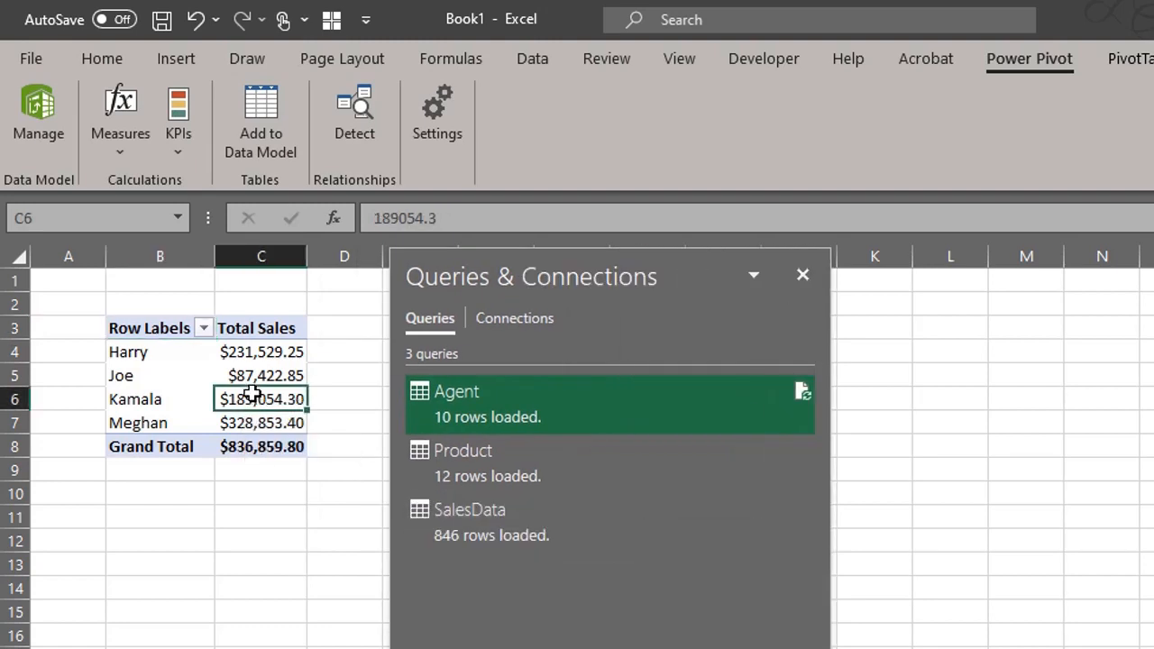
Refresh the pivot table and the Agent query so Joe drops out and Kamala shows $276,477.15
right_click(260, 399)
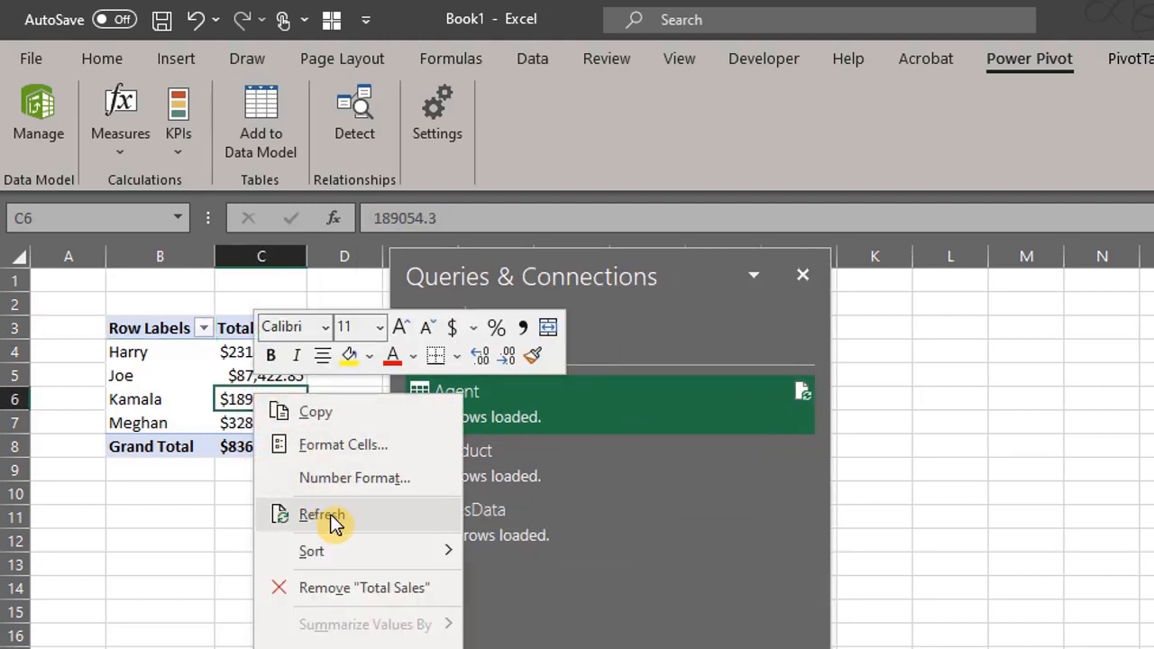
mouse_move(354, 526)
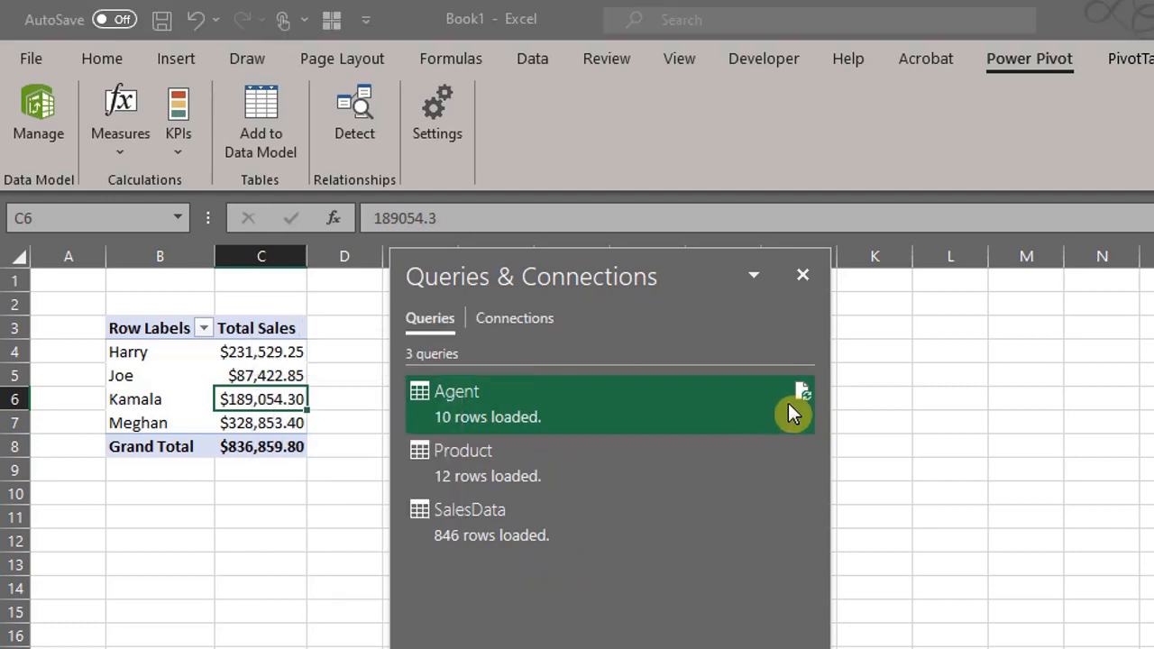
mouse_move(803, 397)
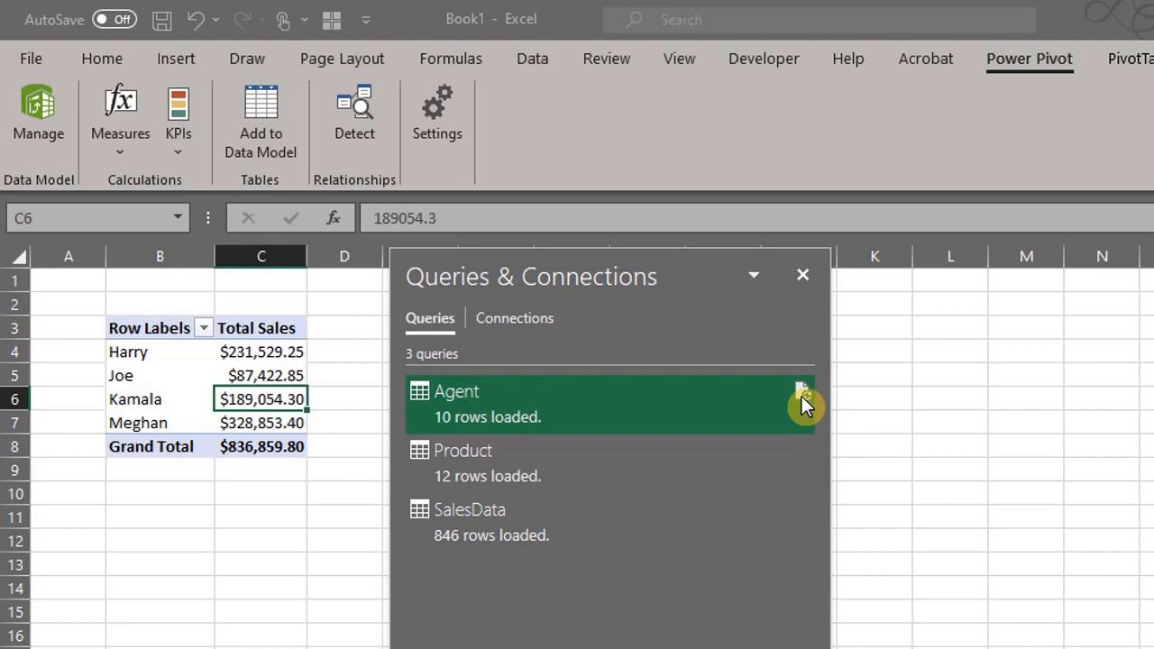
click(801, 392)
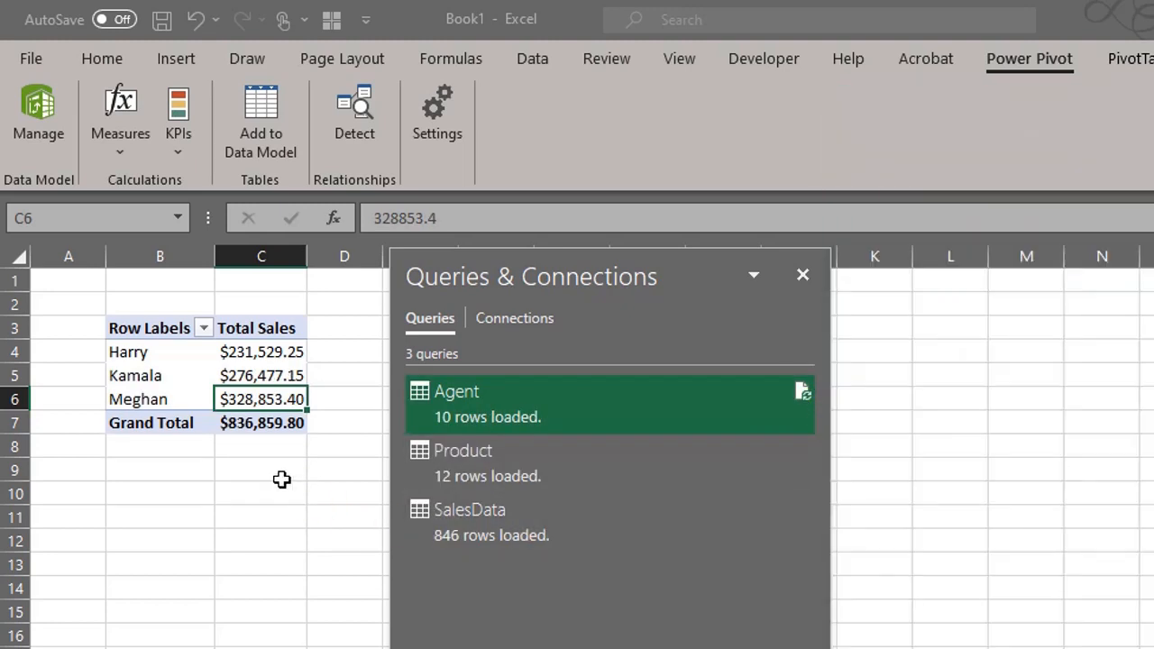
mouse_move(274, 473)
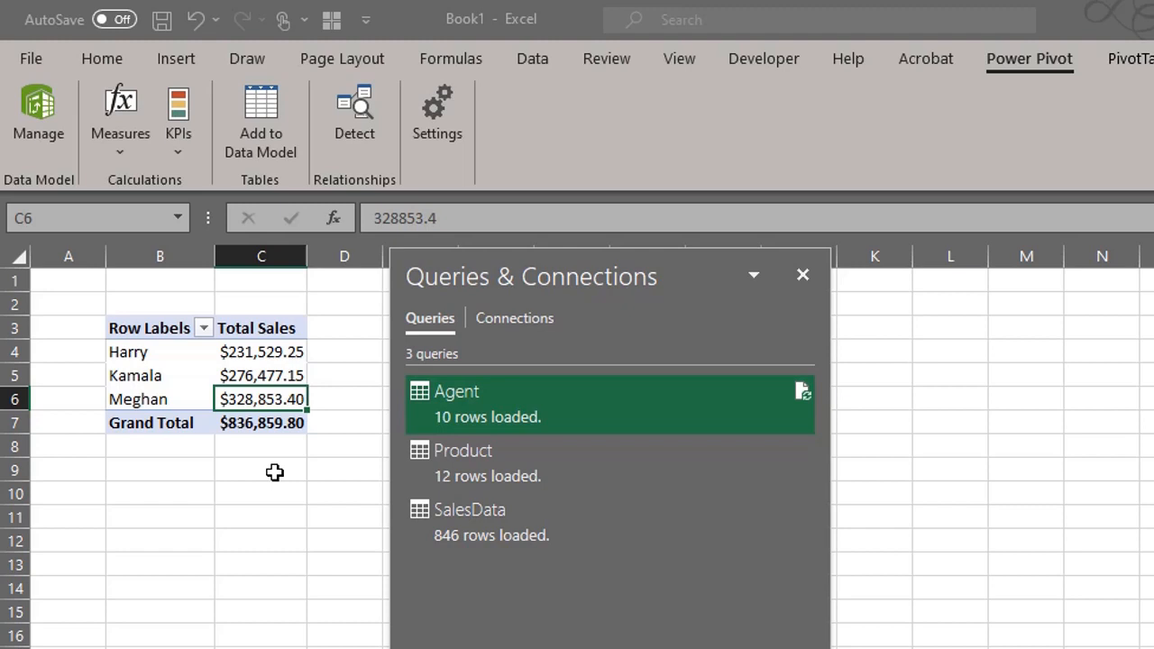